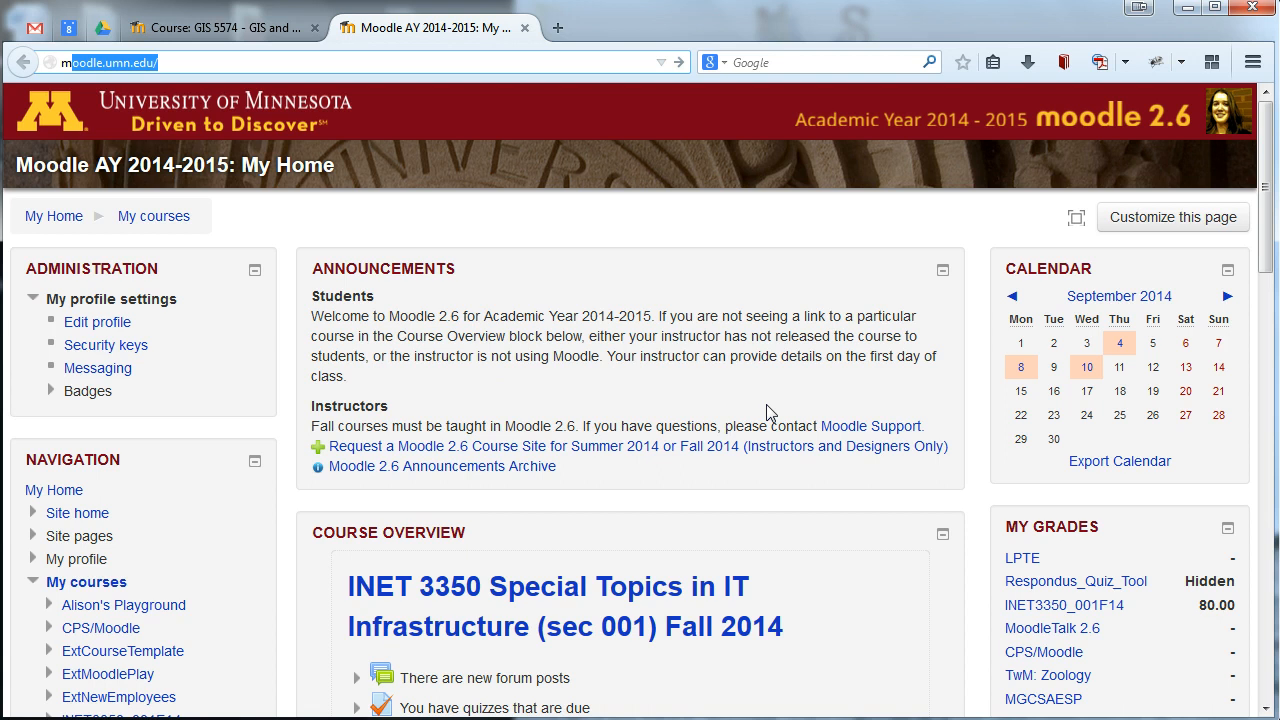
mouse_move(758, 398)
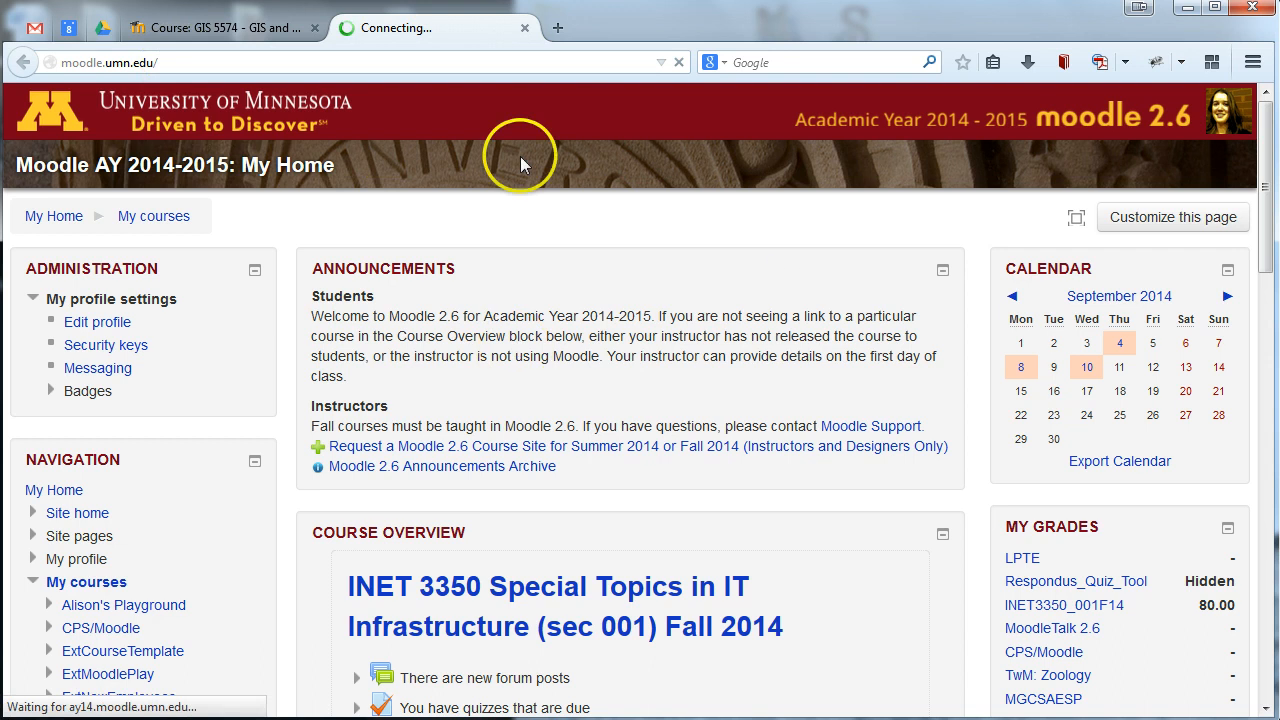
mouse_move(600, 240)
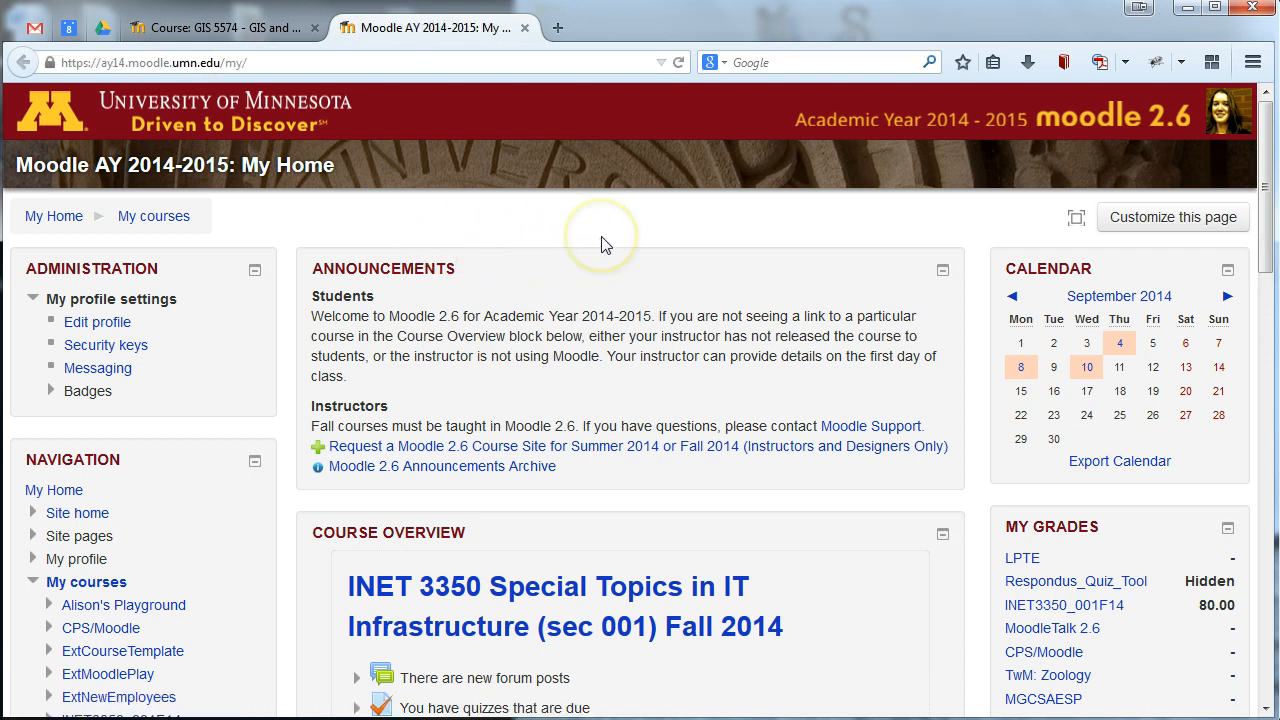
mouse_move(770, 230)
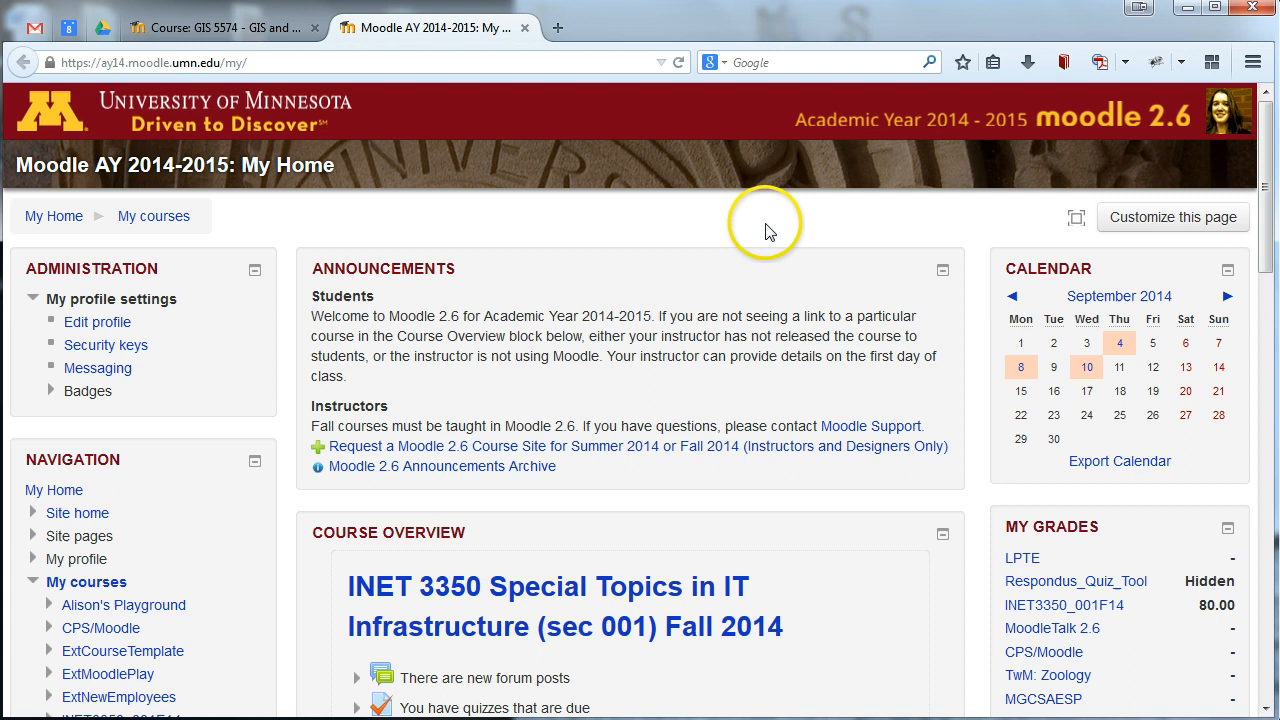
mouse_move(1262, 140)
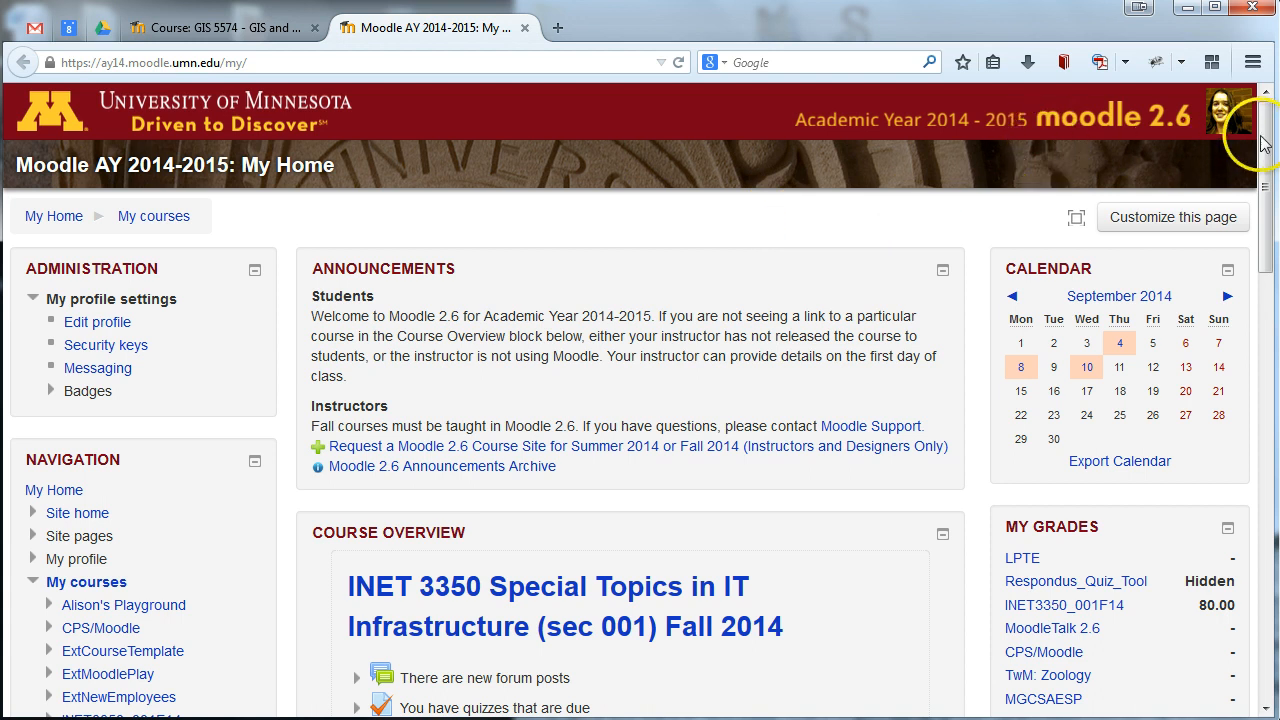
Step: Start a new course site request from the Help & Support Instructors links
scroll(down, 3)
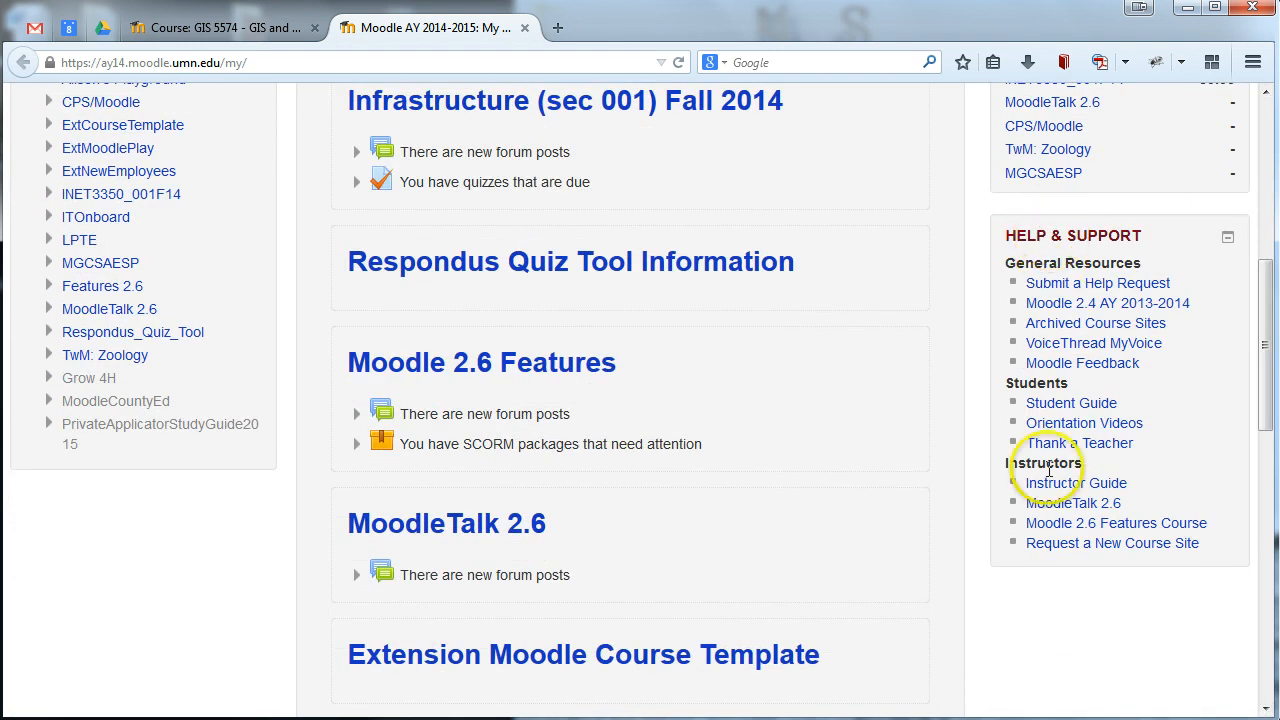
click(1112, 544)
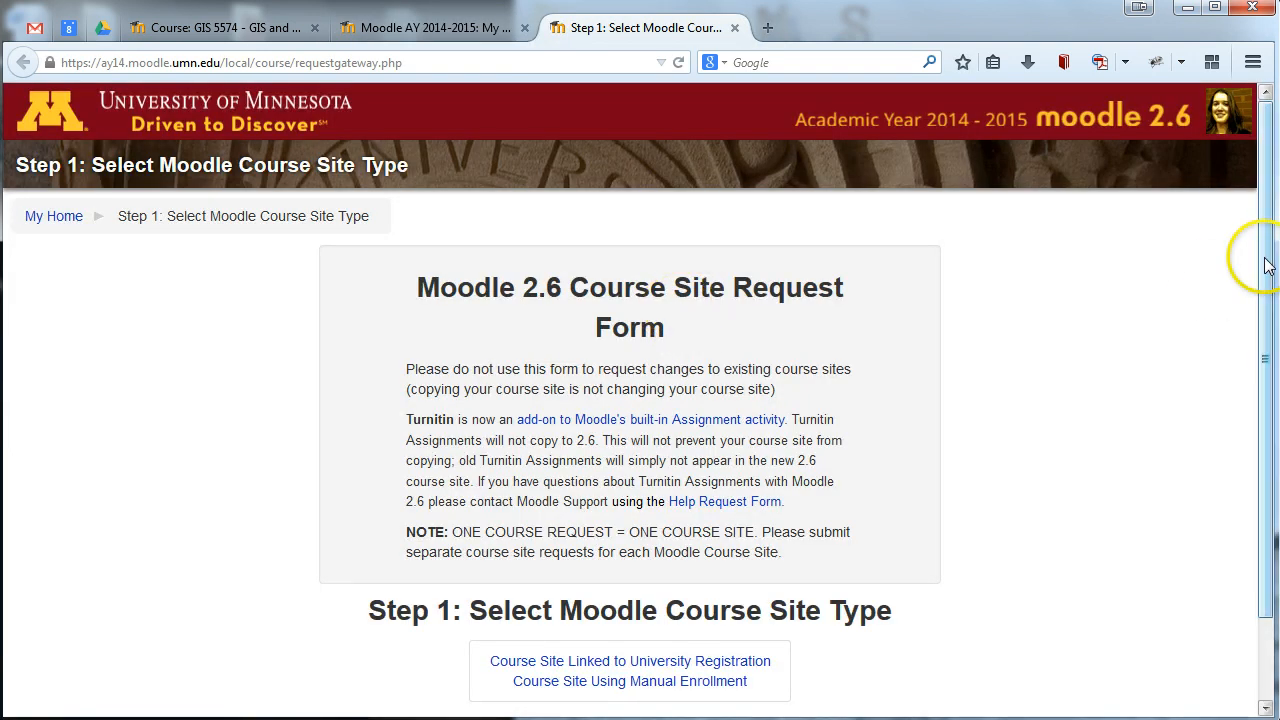
mouse_move(1268, 264)
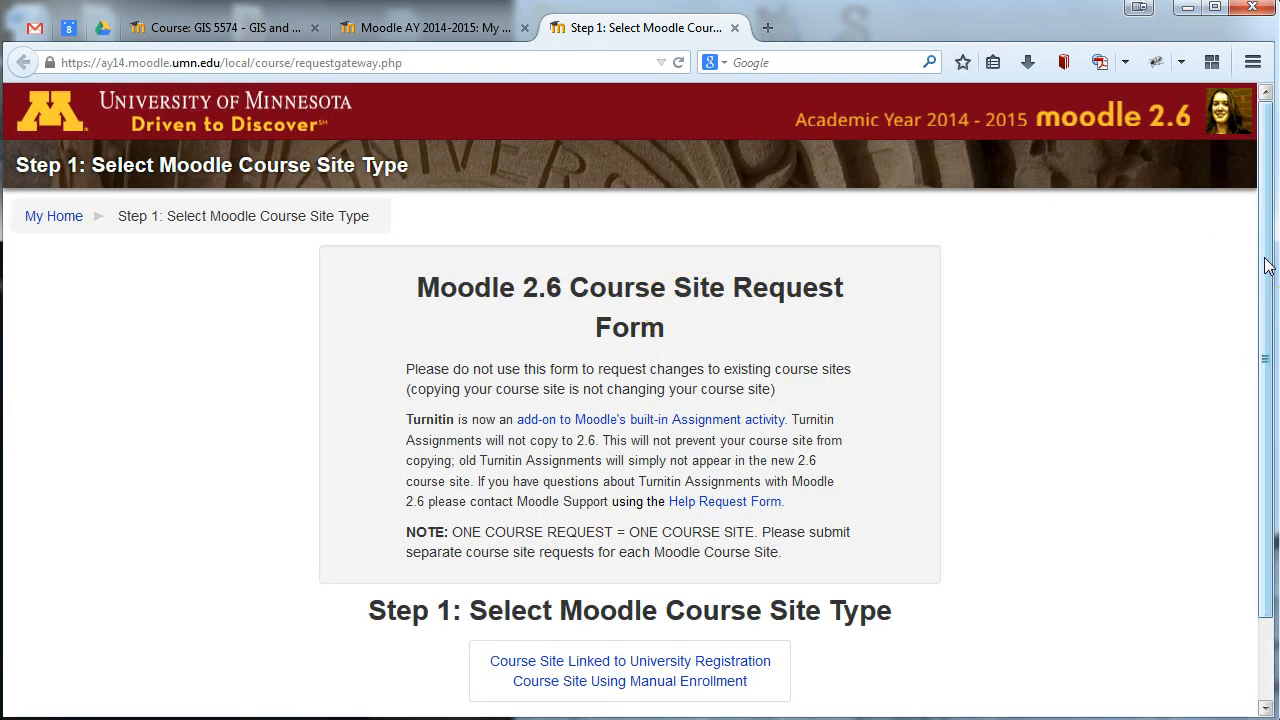
mouse_move(1058, 418)
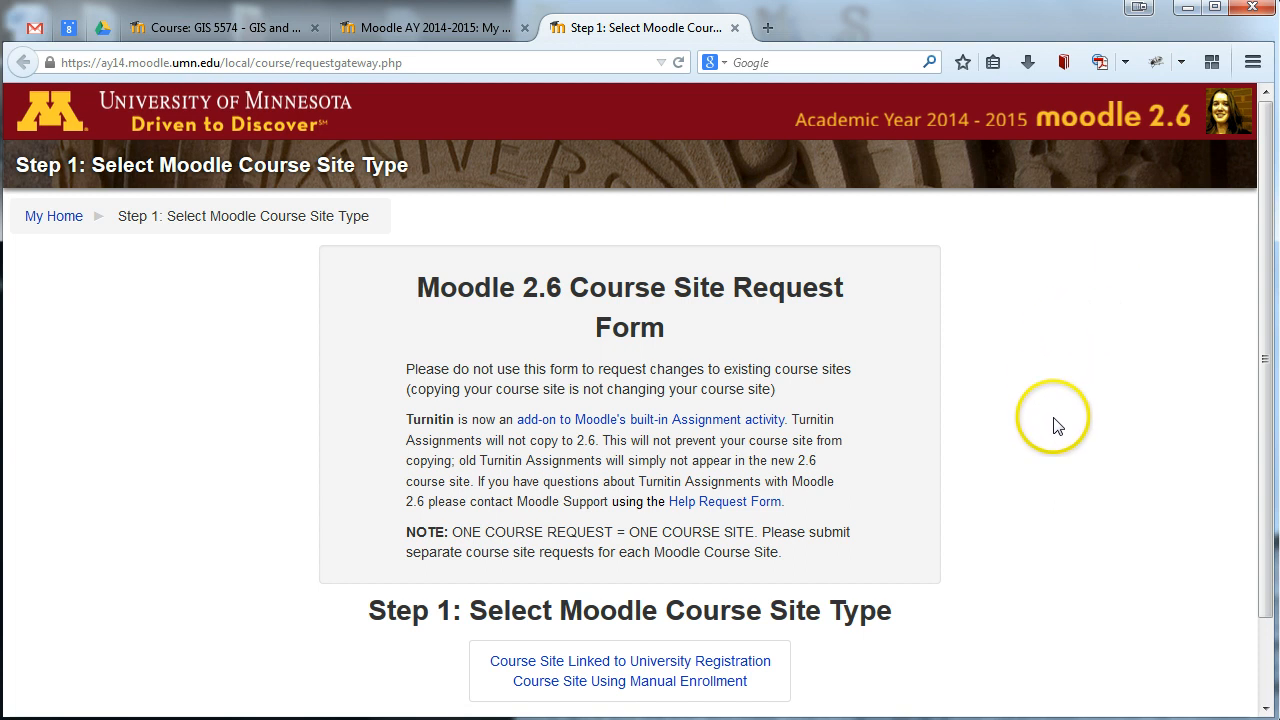
mouse_move(748, 616)
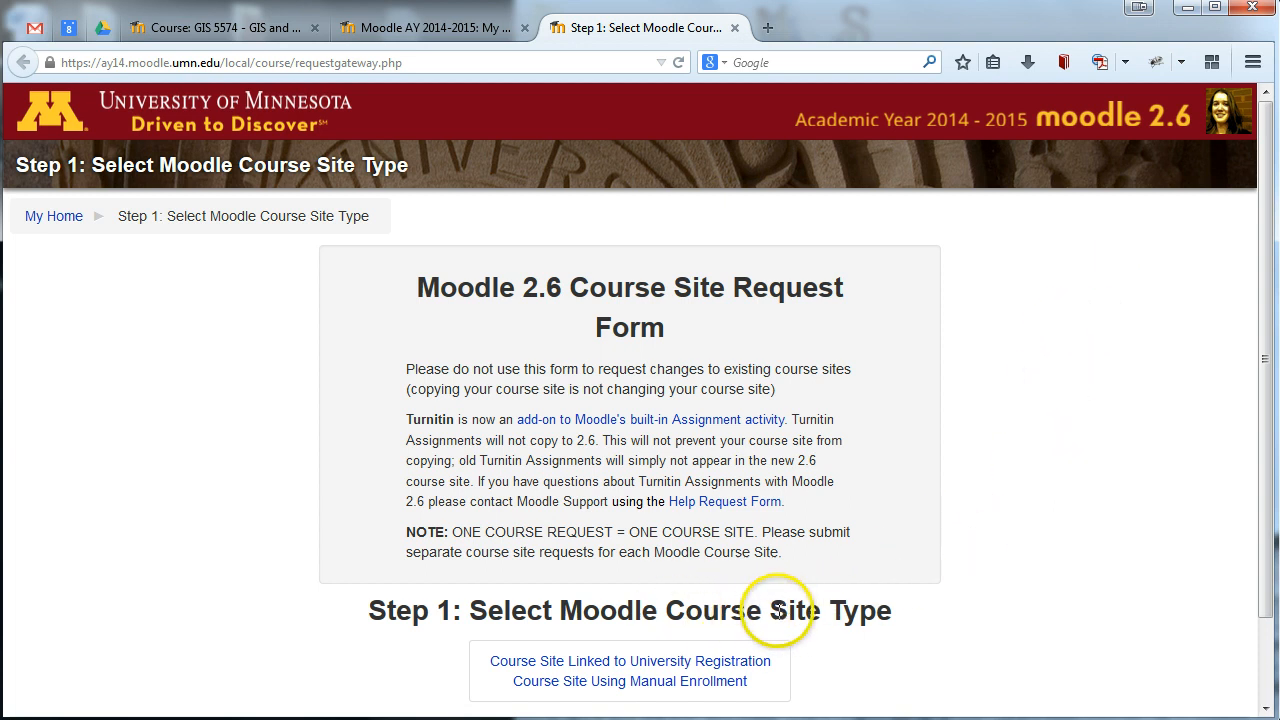
mouse_move(850, 650)
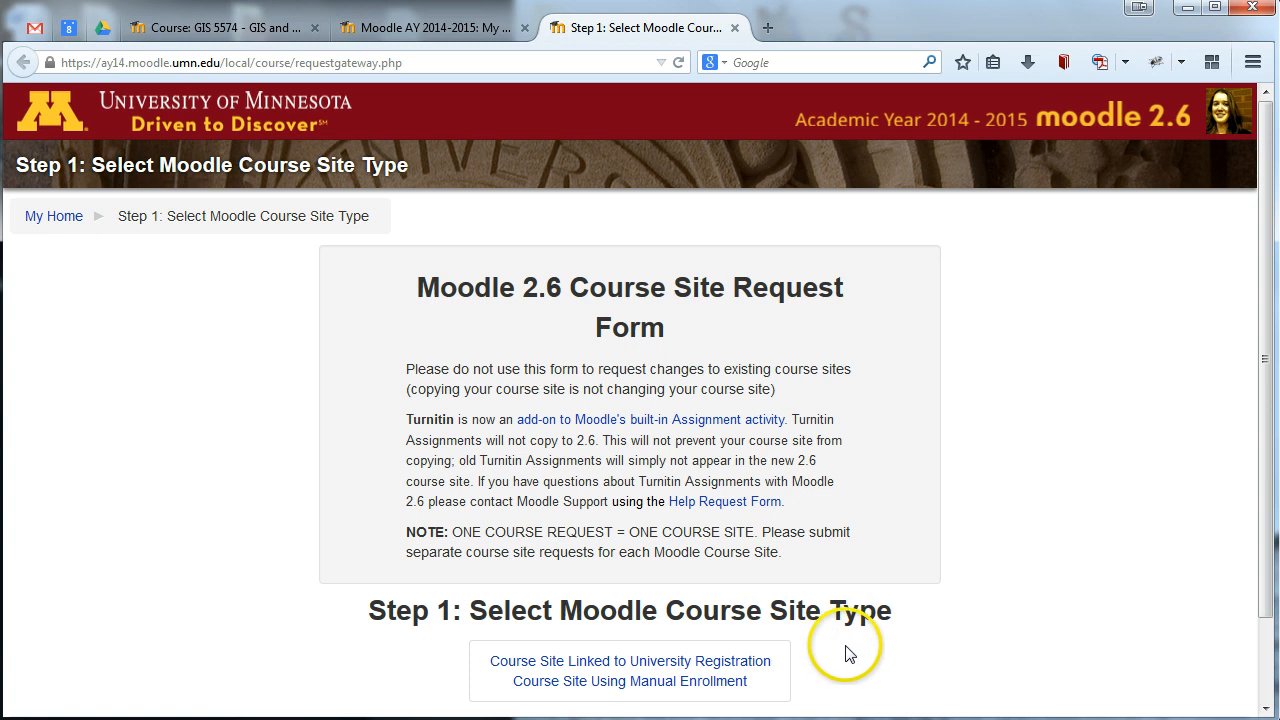
mouse_move(844, 638)
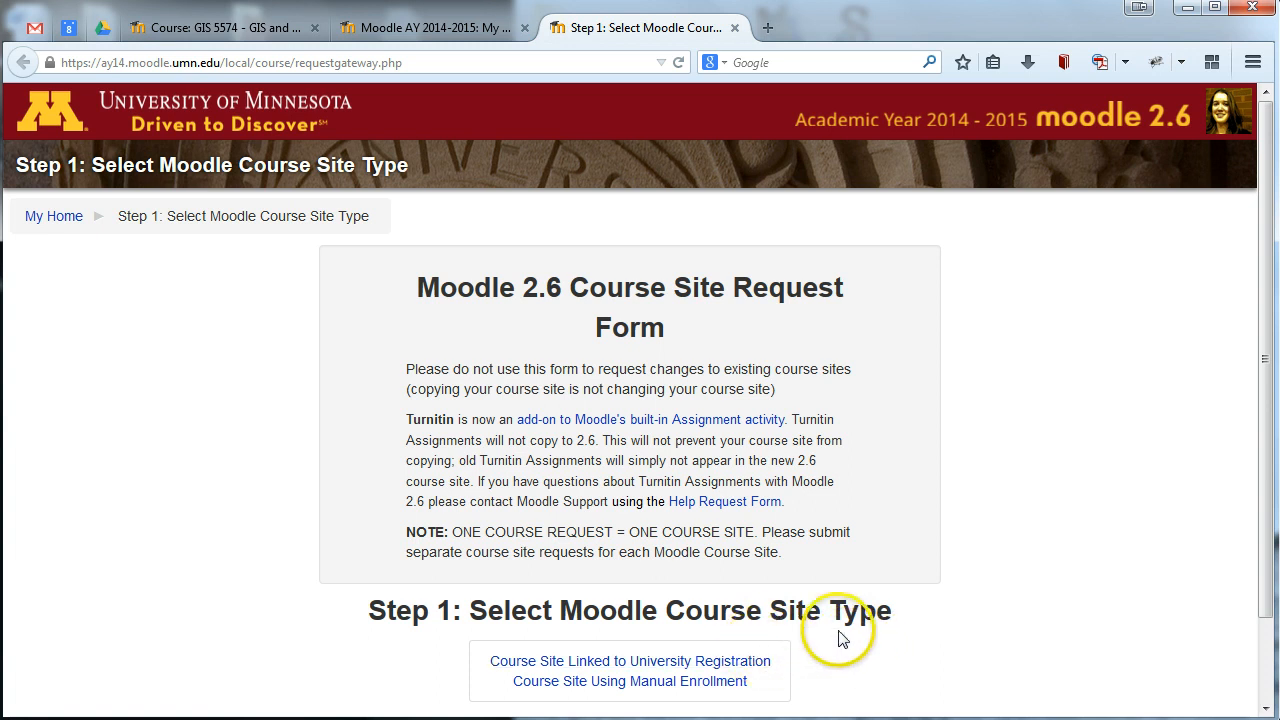
mouse_move(840, 648)
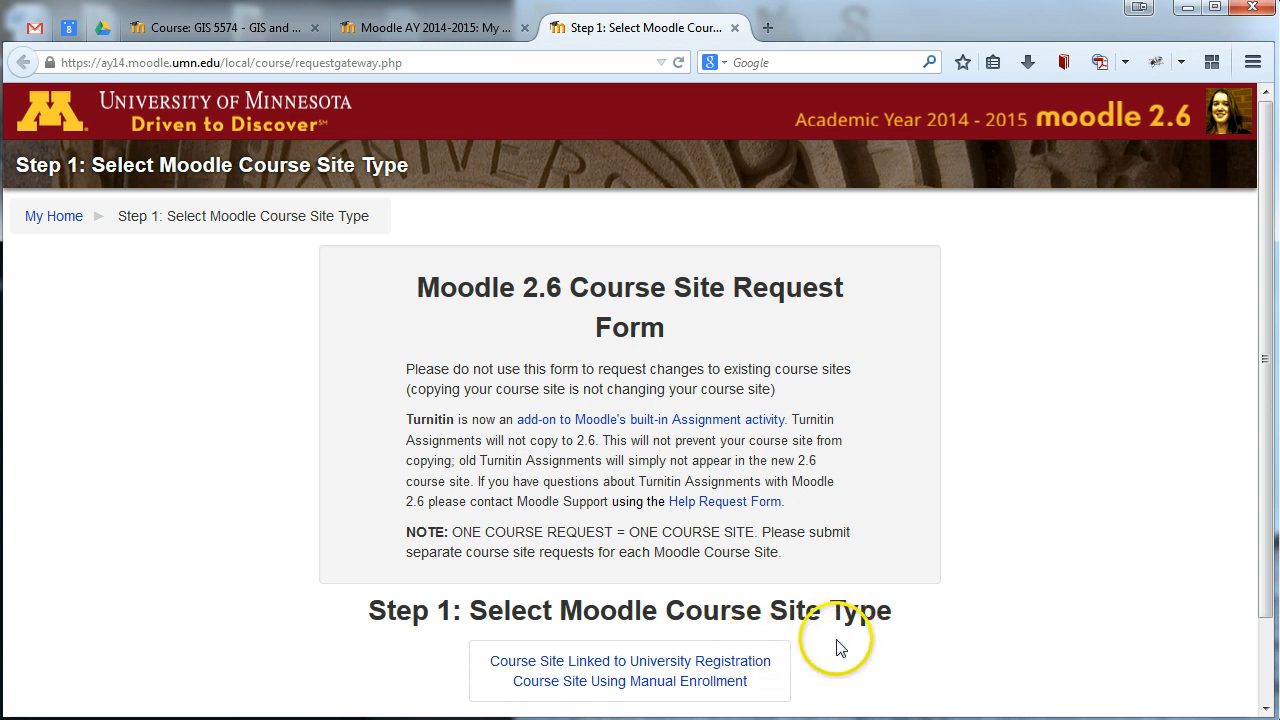
mouse_move(720, 680)
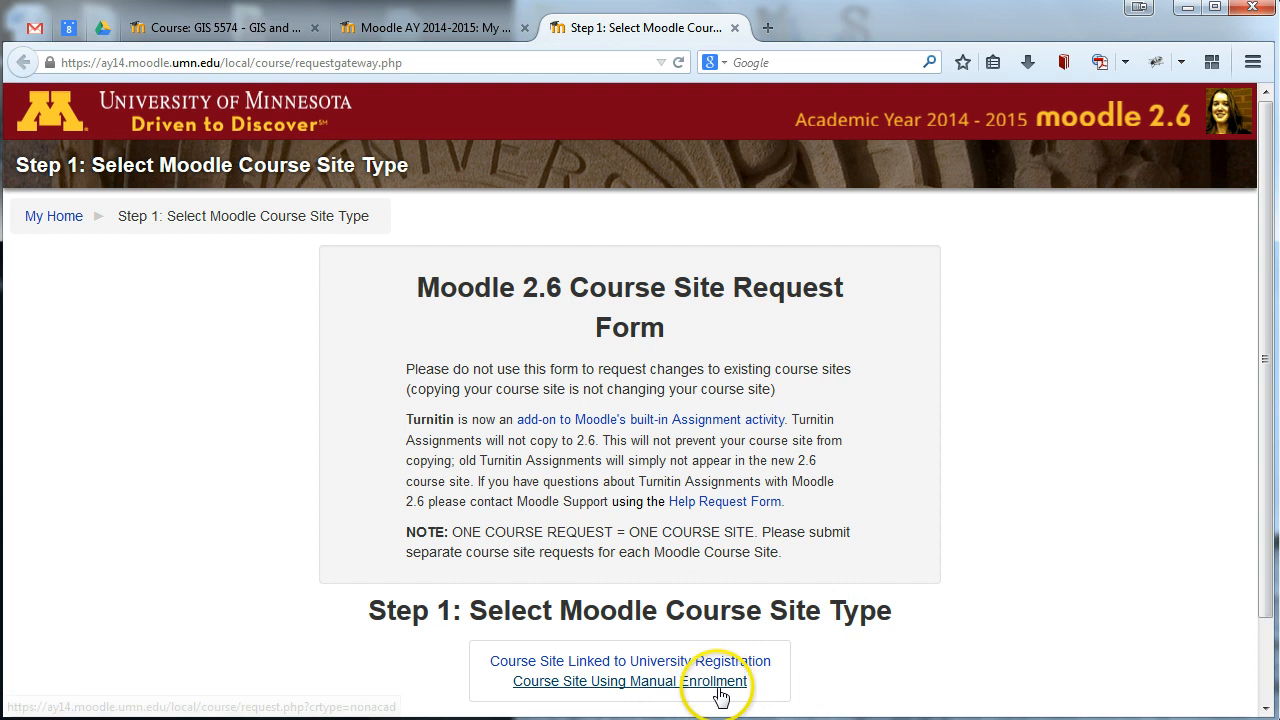
mouse_move(692, 660)
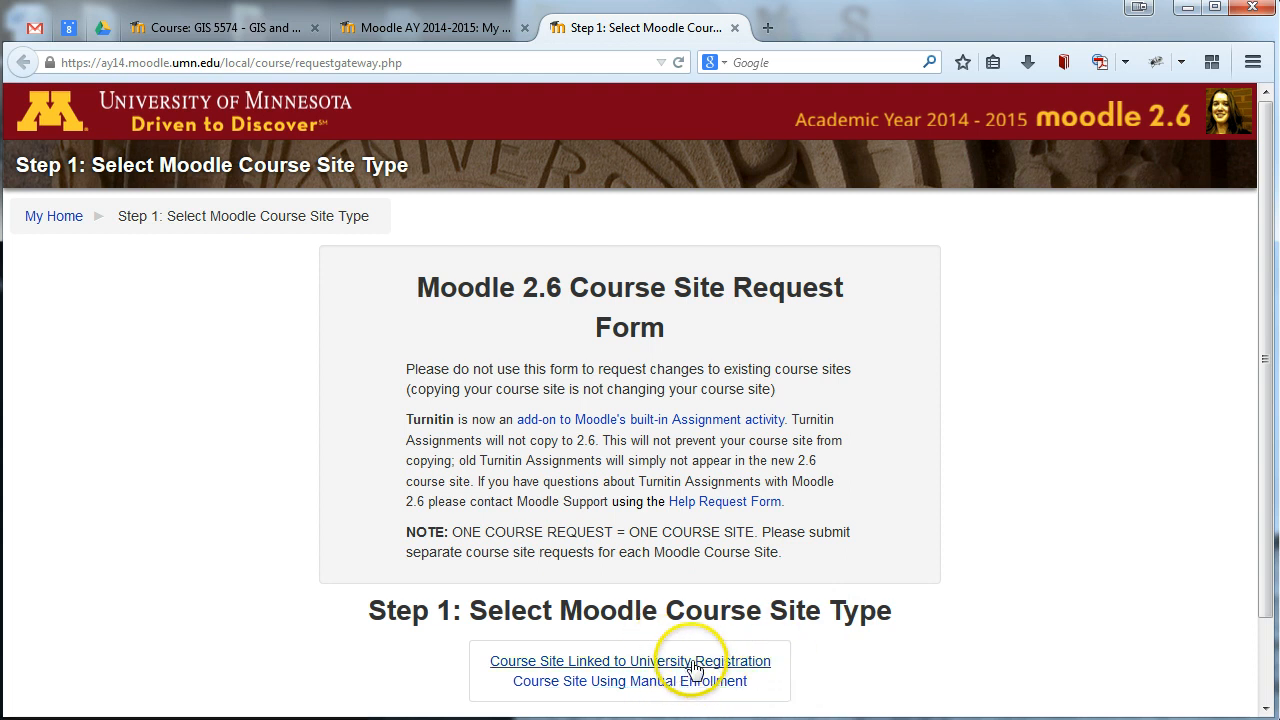
mouse_move(832, 670)
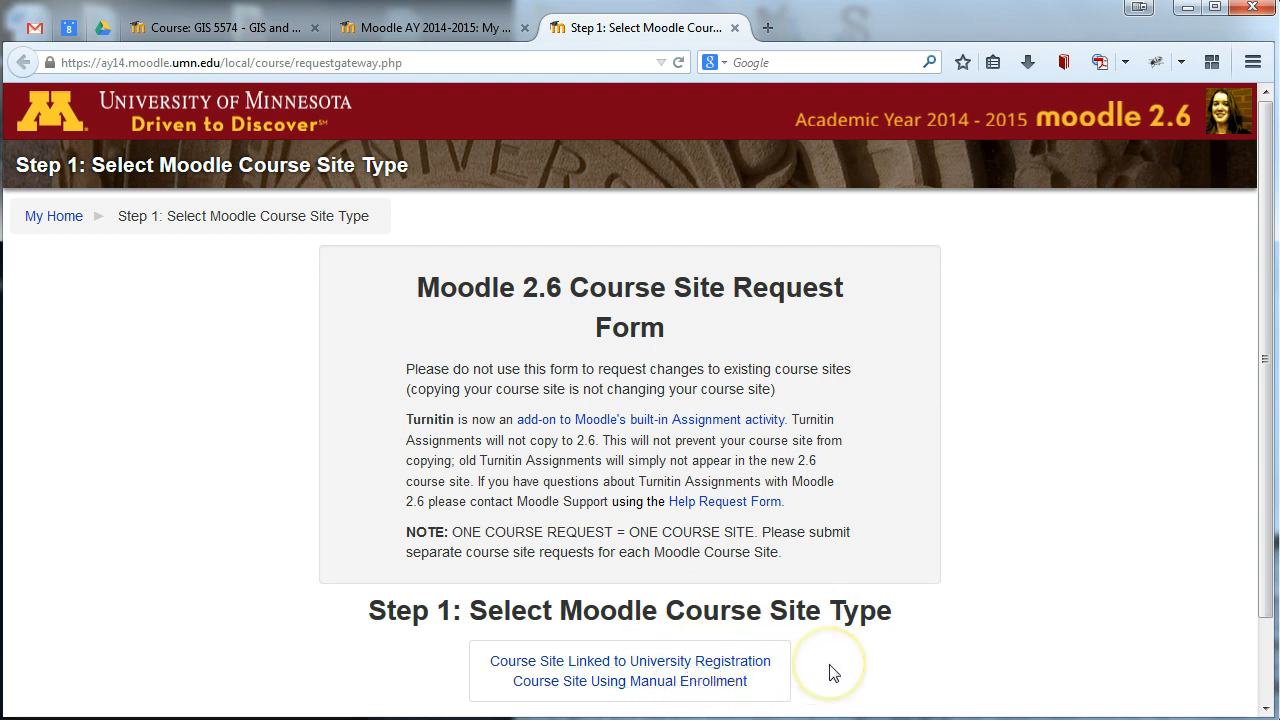
mouse_move(834, 672)
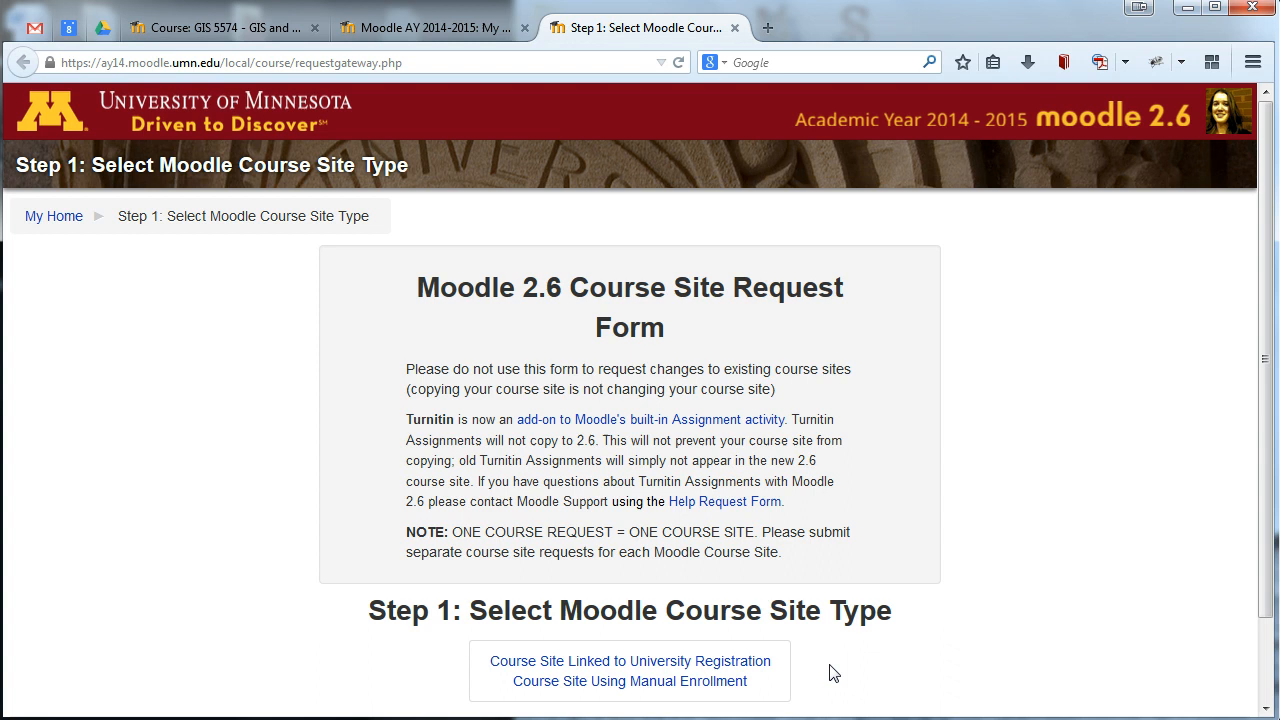
mouse_move(788, 688)
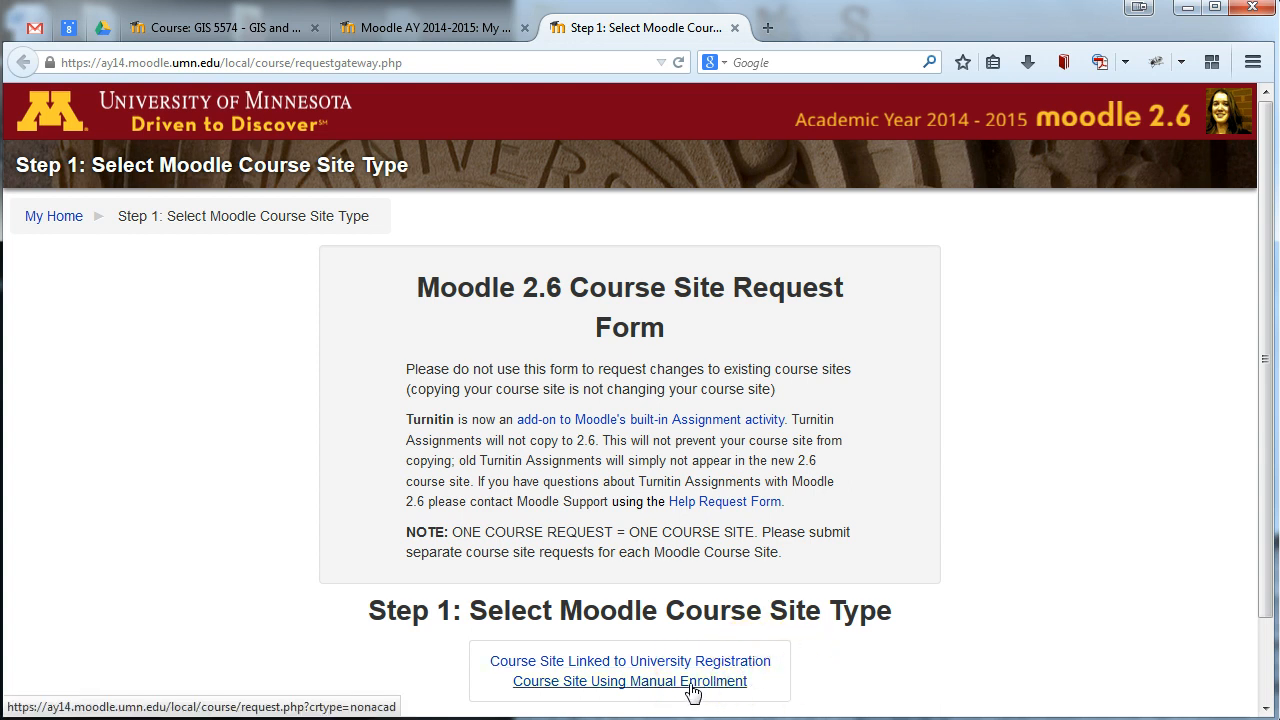
Step: Choose a manual-enrollment course site and enter title 'Test Moodle Course' with short title 'MoodleCourse'
click(628, 680)
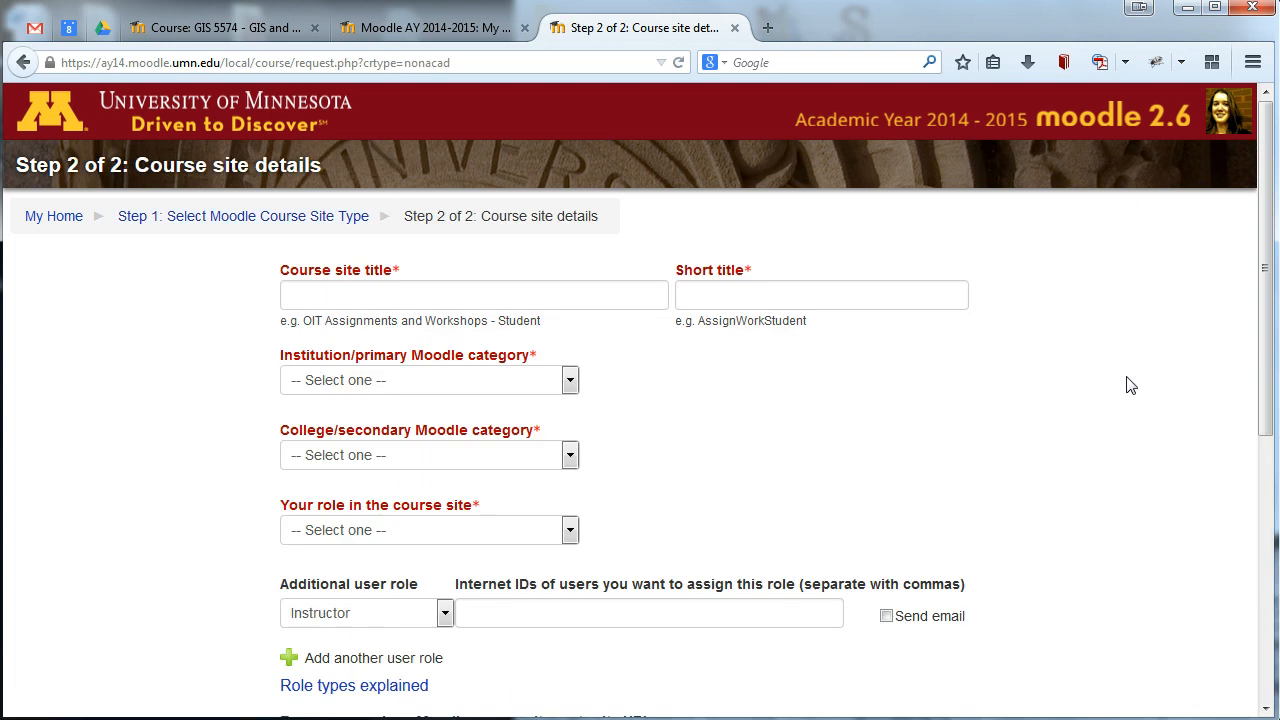
mouse_move(1198, 304)
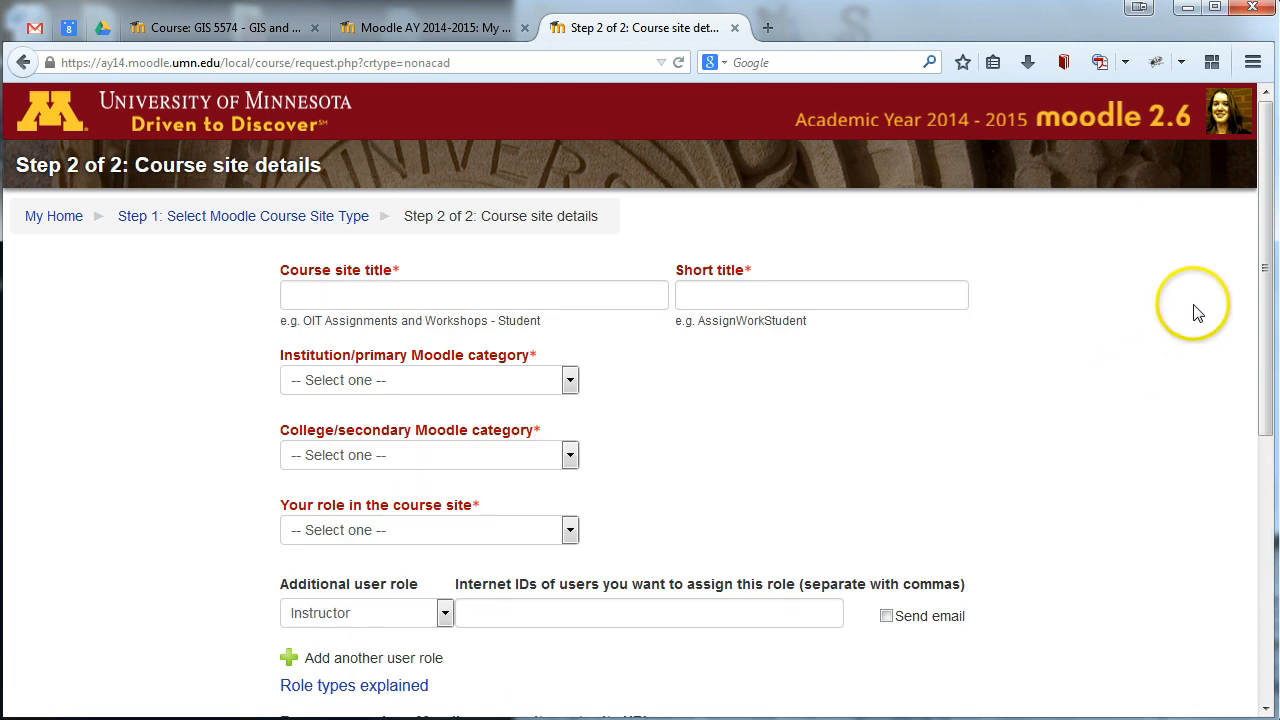
mouse_move(564, 304)
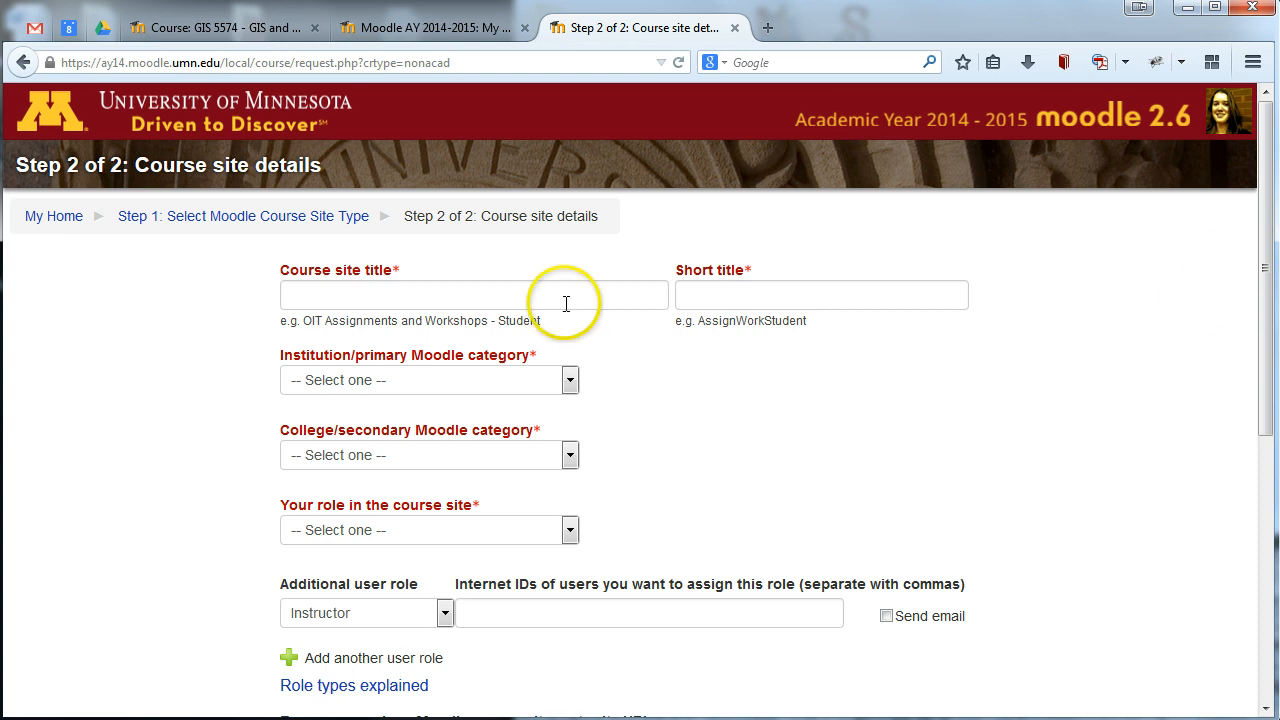
text(T)
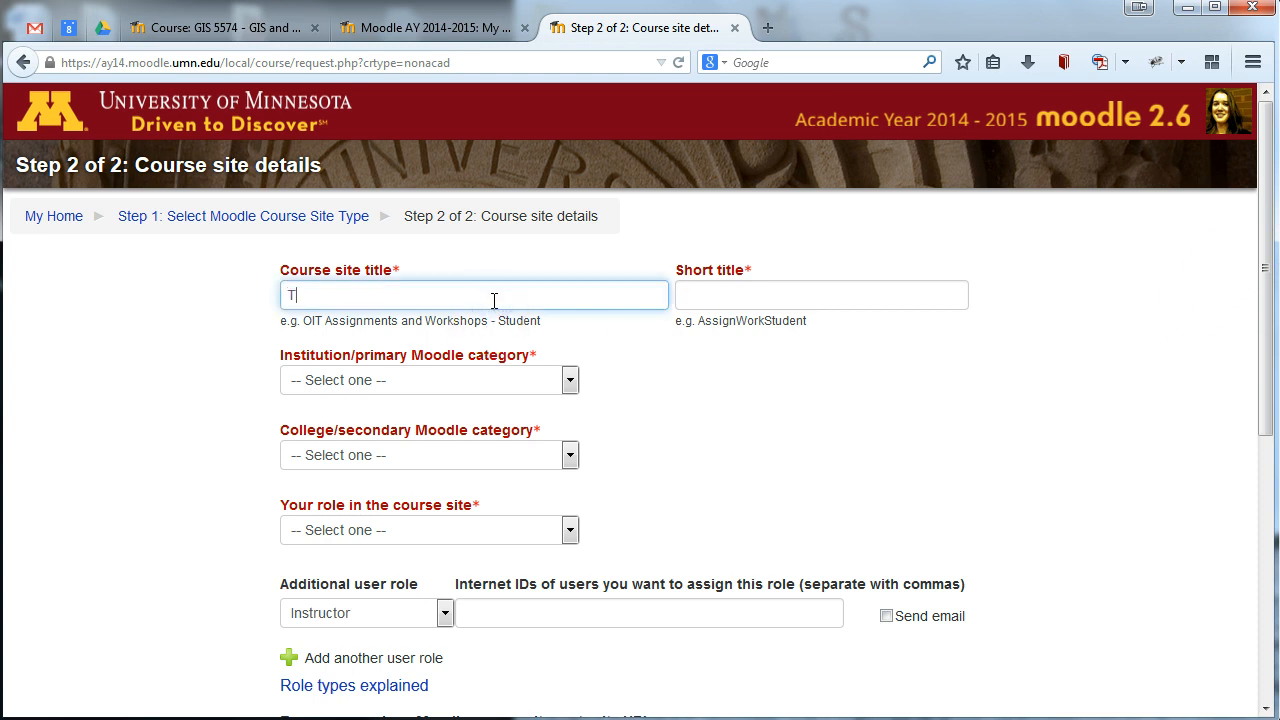
text(est Moodle Course)
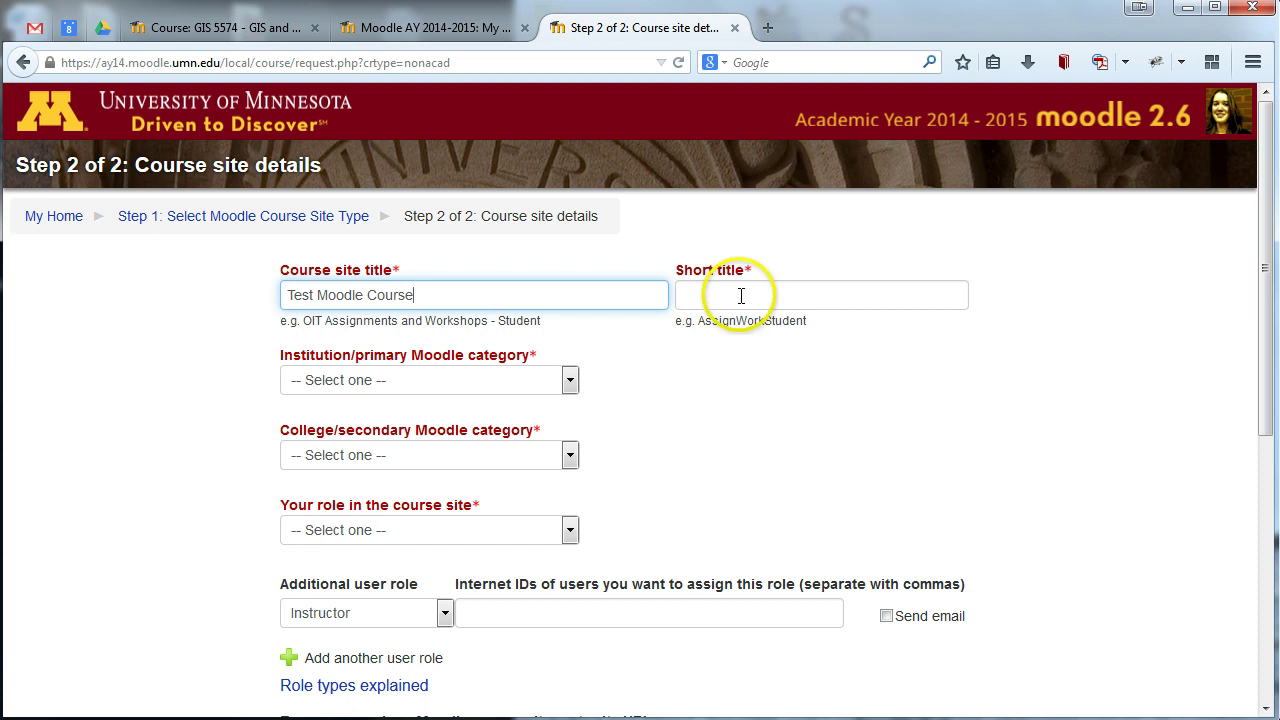
text(Moo)
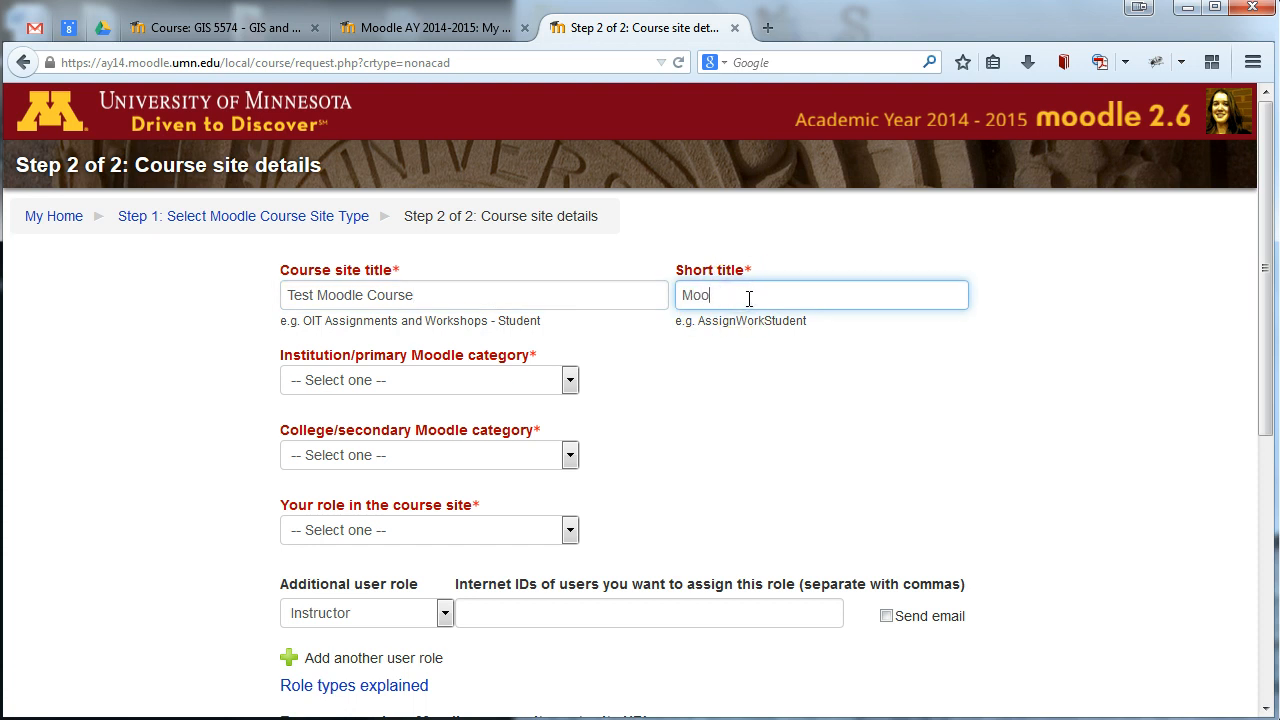
text(dle)
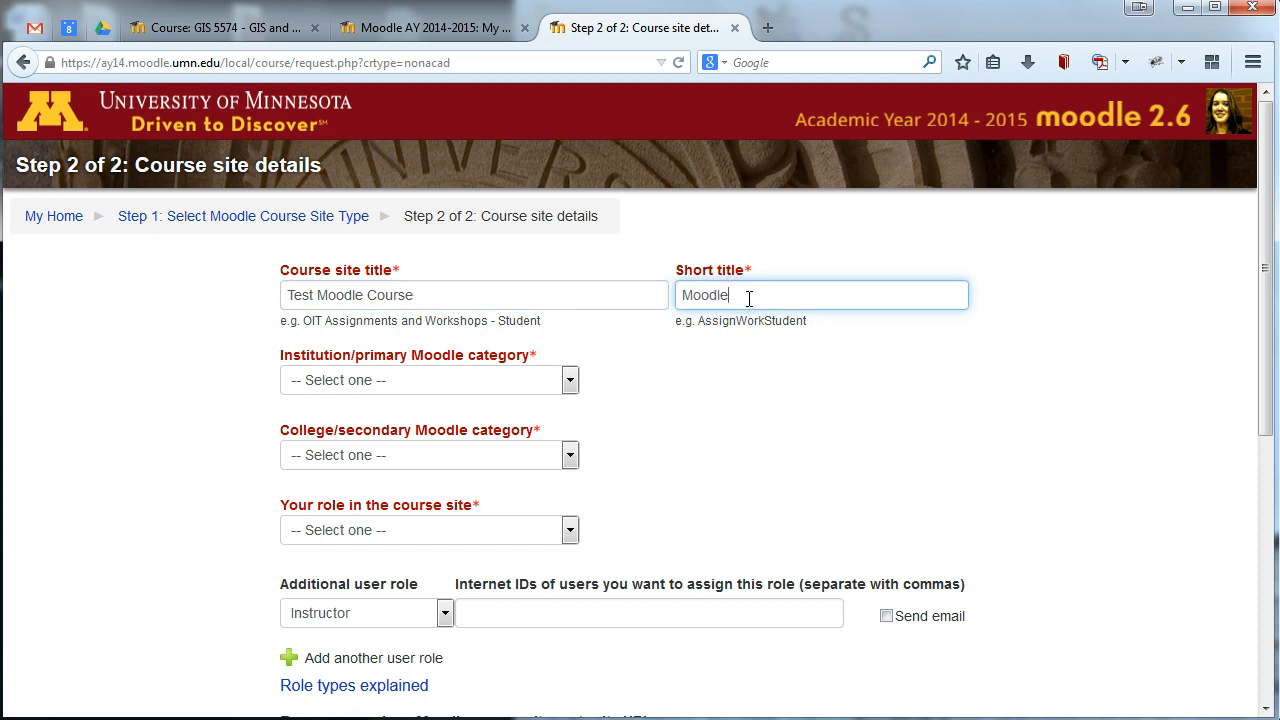
text(Course)
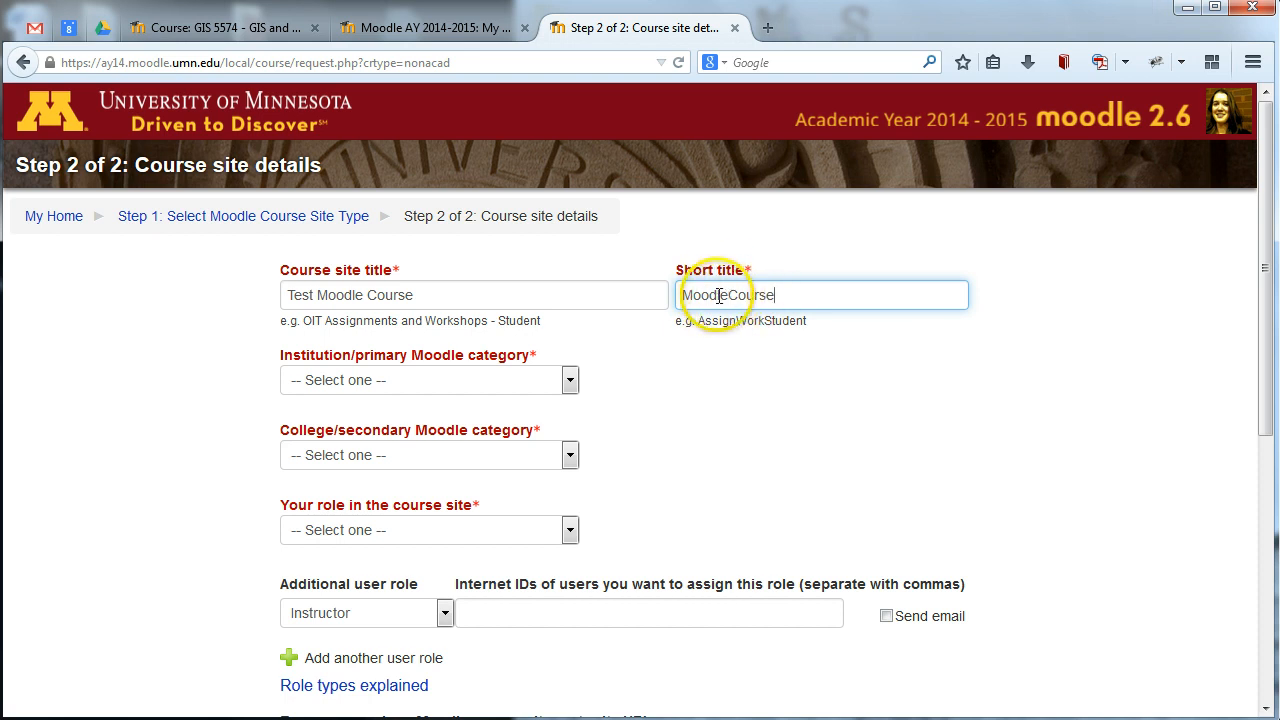
mouse_move(18, 204)
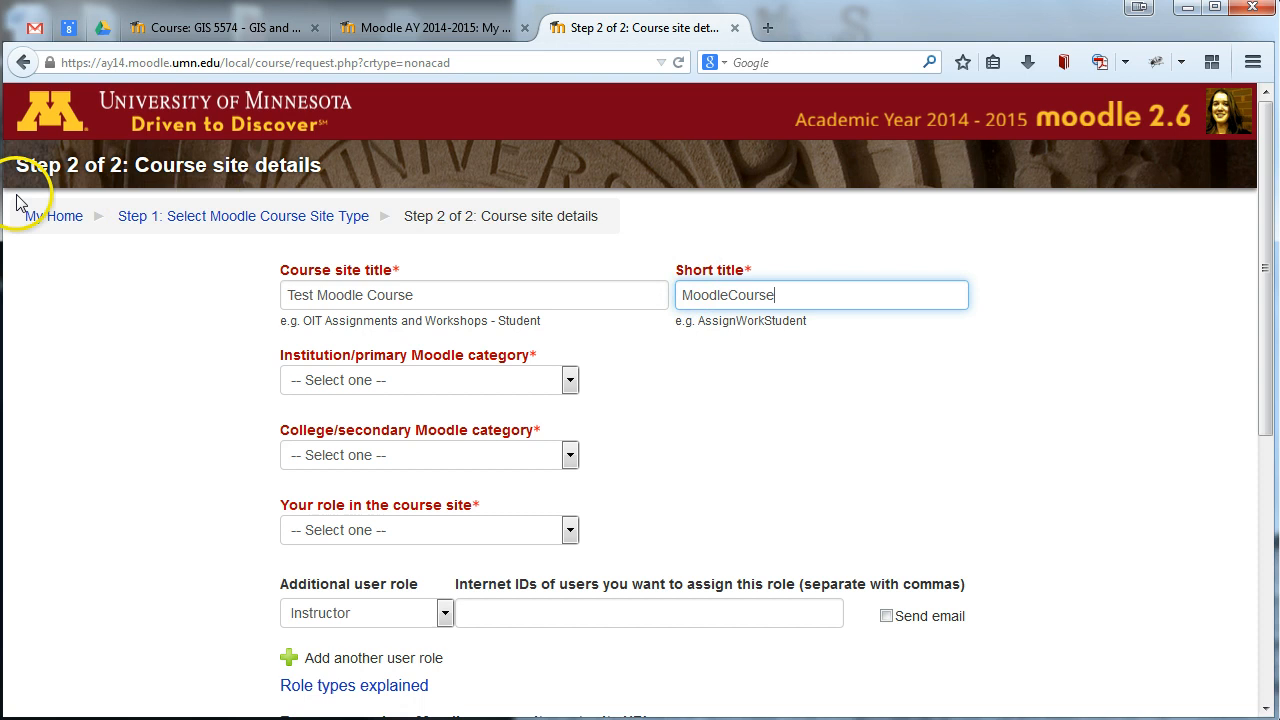
mouse_move(538, 222)
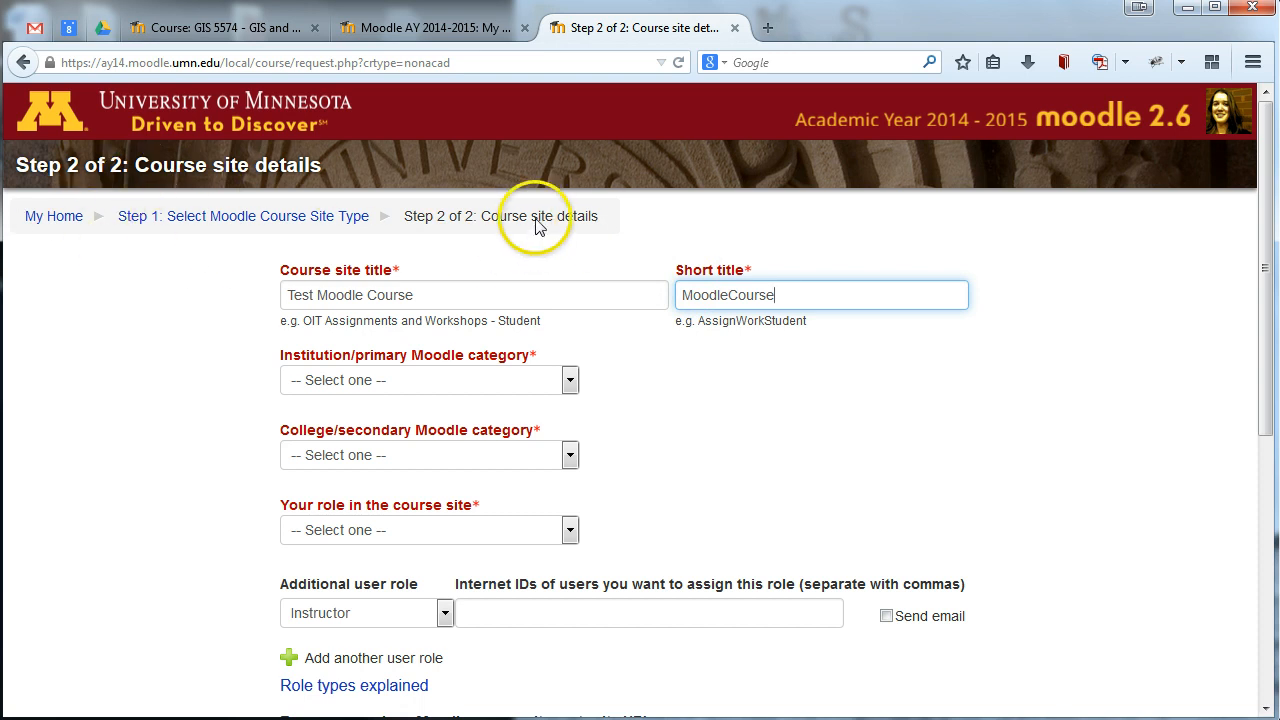
mouse_move(736, 324)
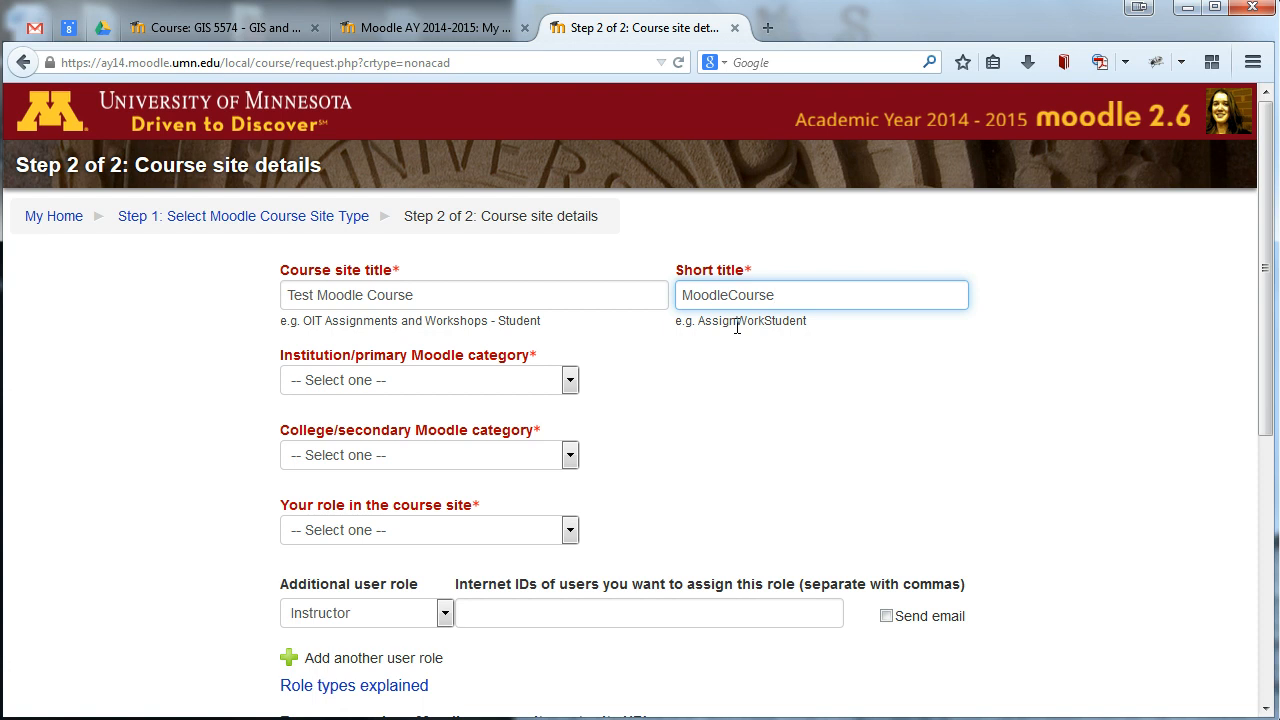
mouse_move(688, 352)
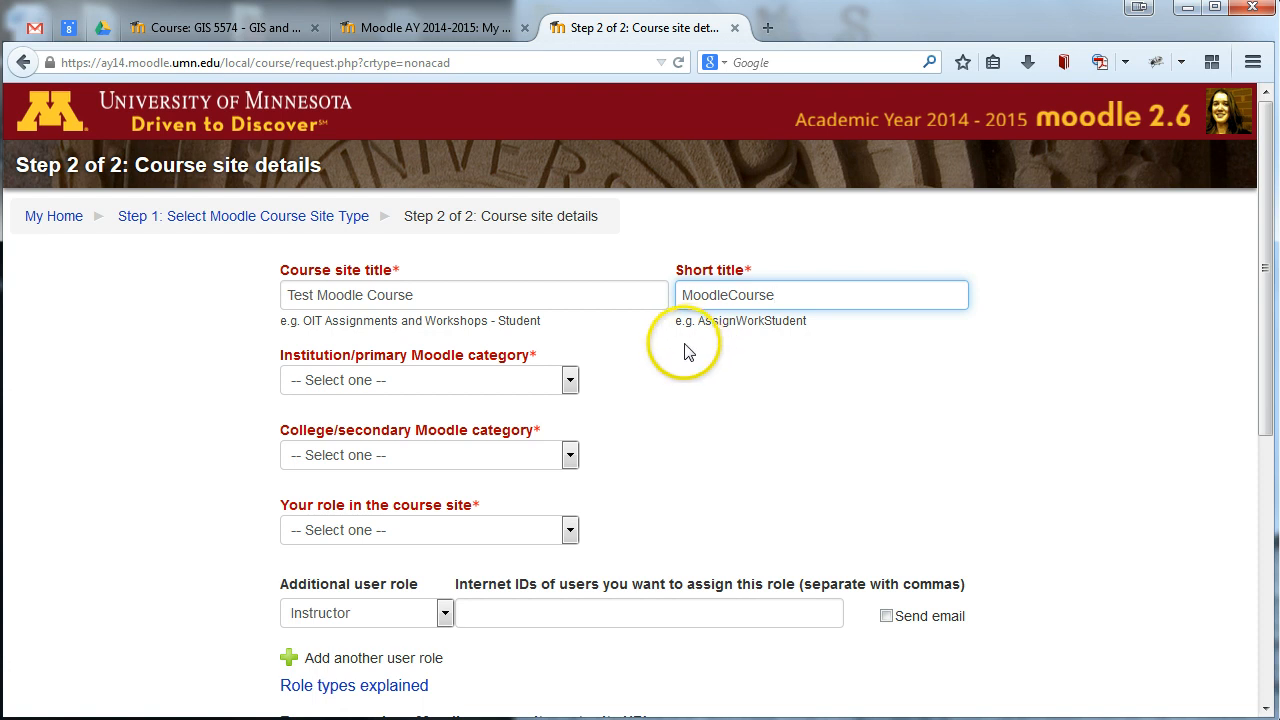
mouse_move(572, 388)
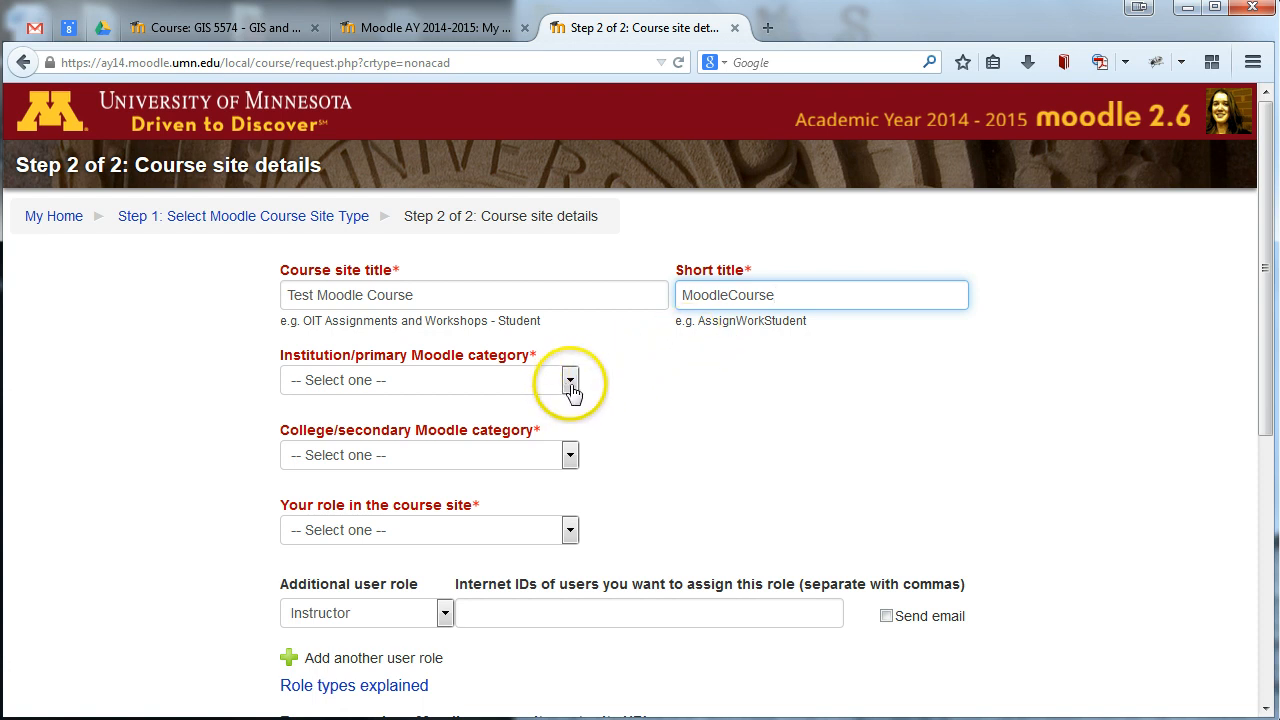
Step: Set the categories to U of M Extension and Non Credit
click(570, 380)
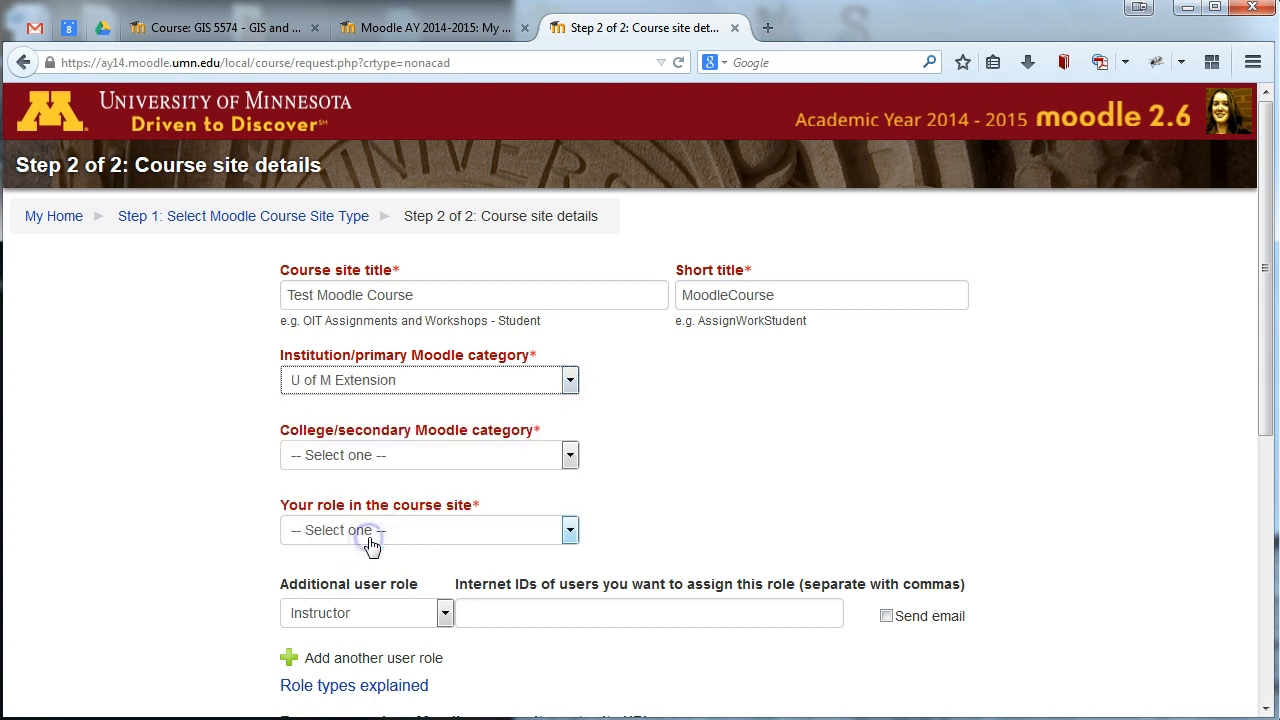
mouse_move(572, 468)
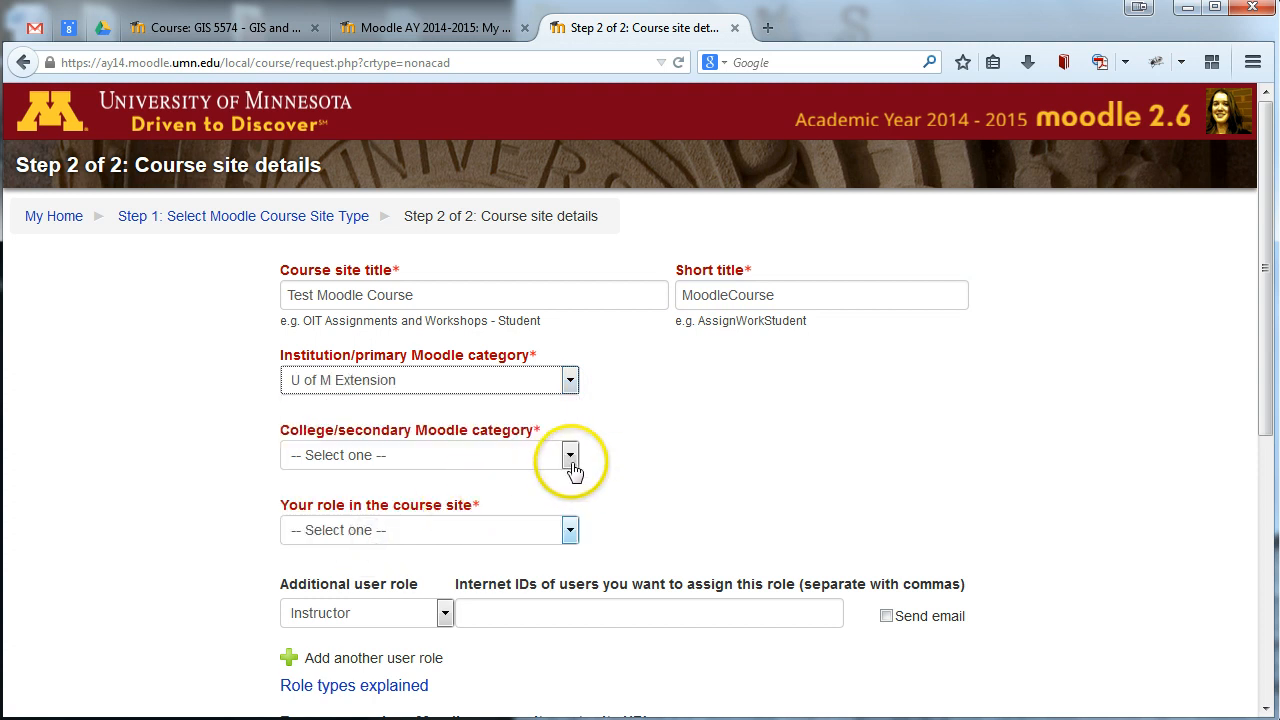
click(570, 456)
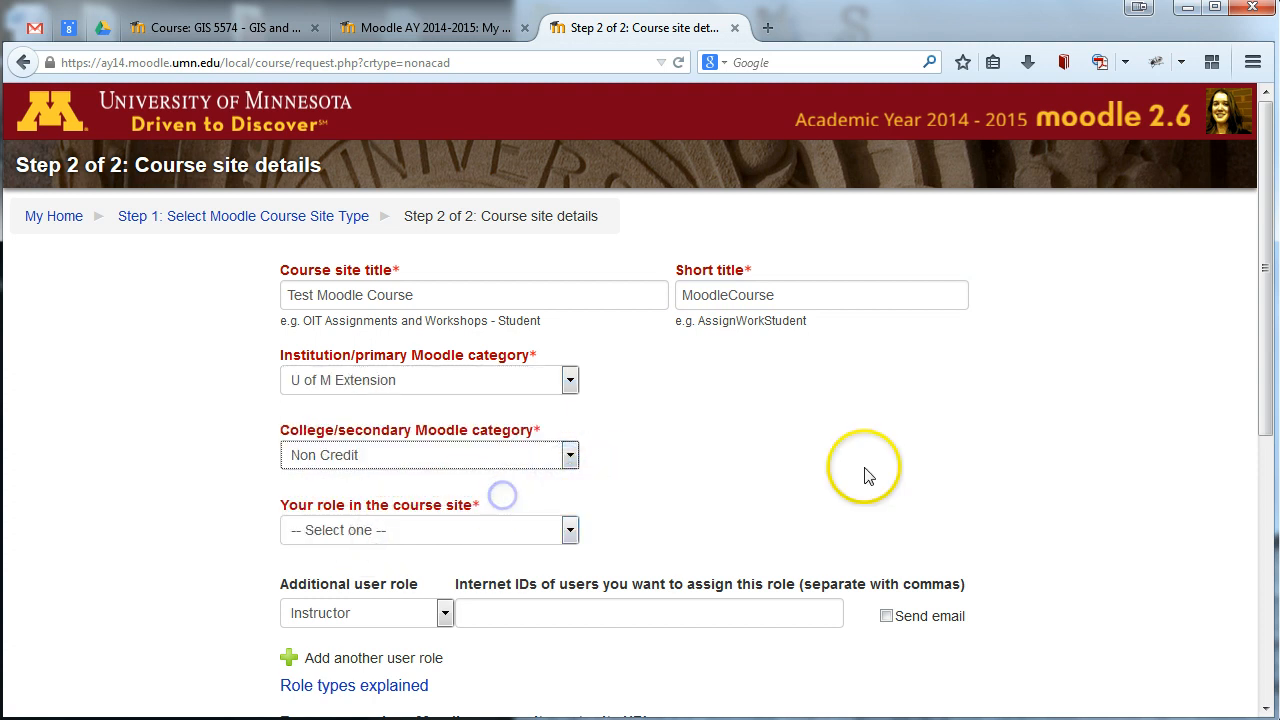
scroll(down, 3)
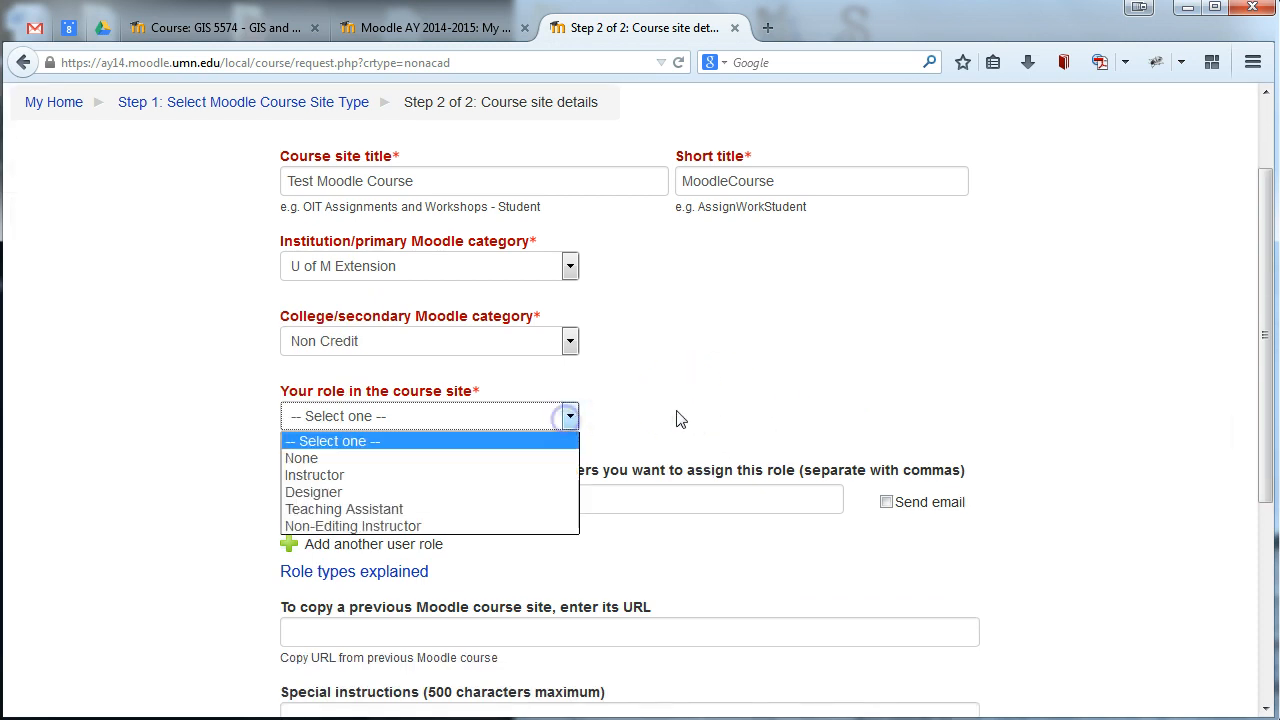
Step: Select Instructor as your role in the course site
click(314, 476)
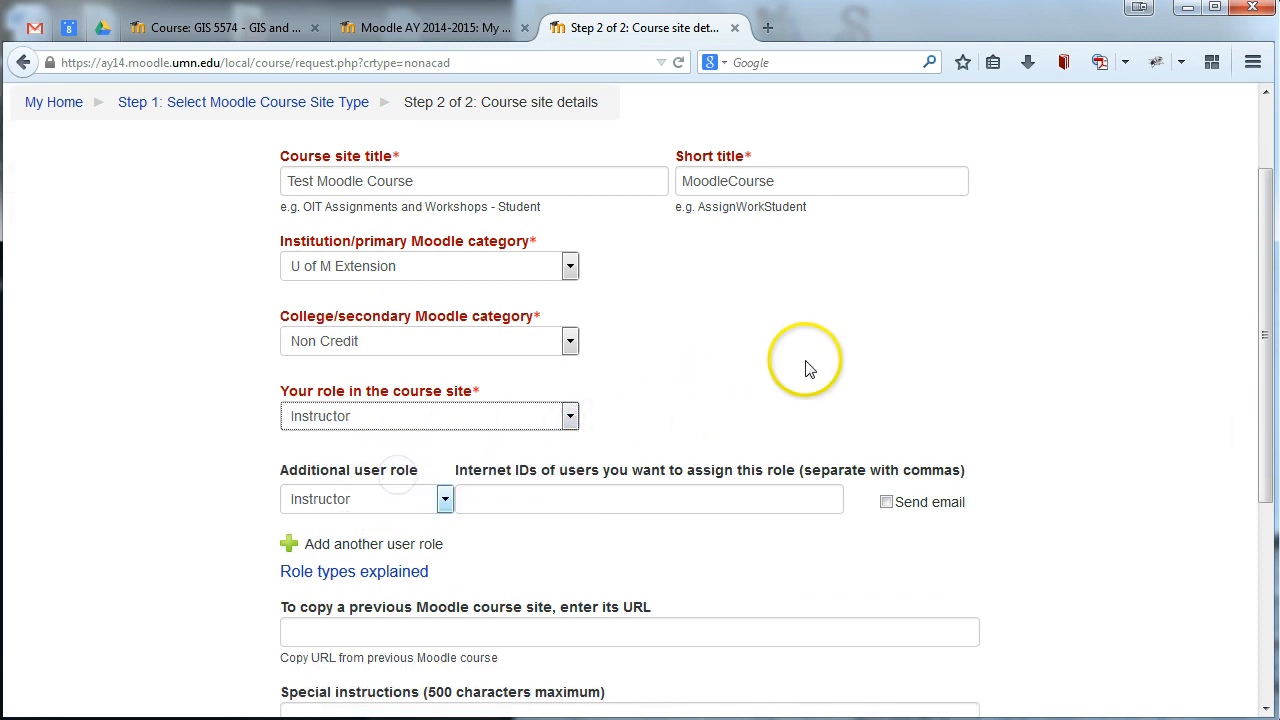
mouse_move(658, 450)
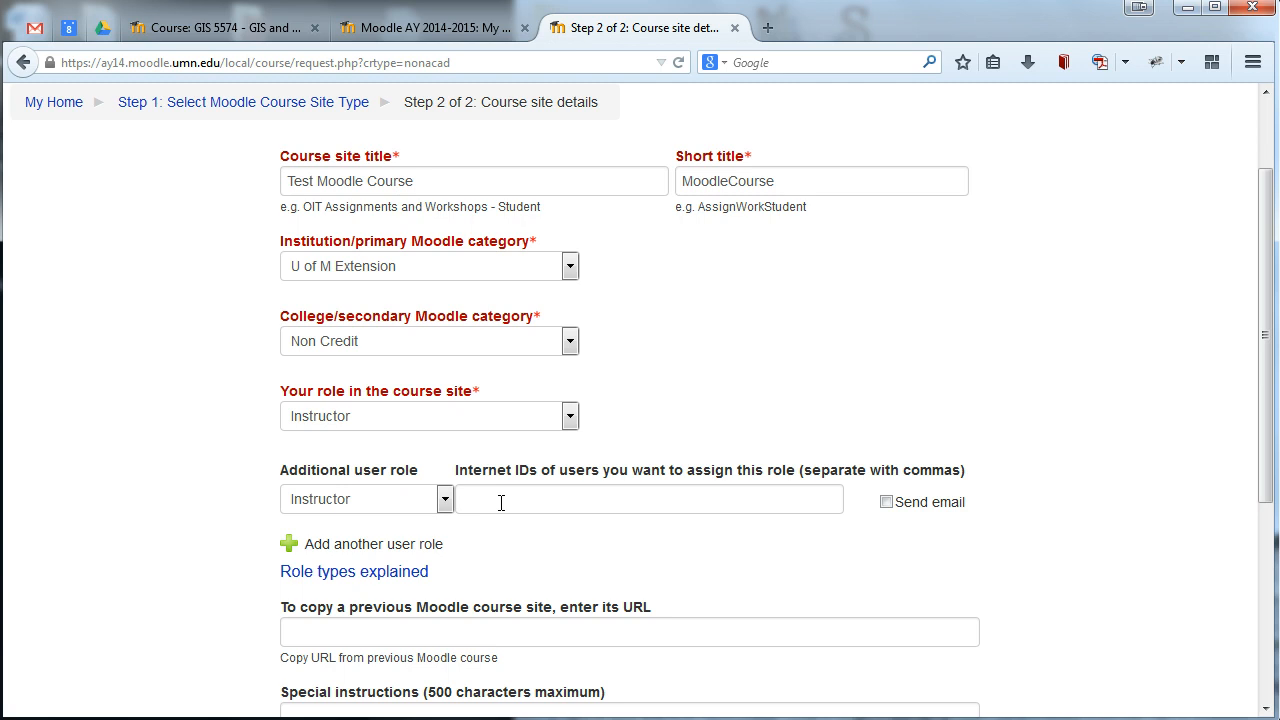
mouse_move(720, 500)
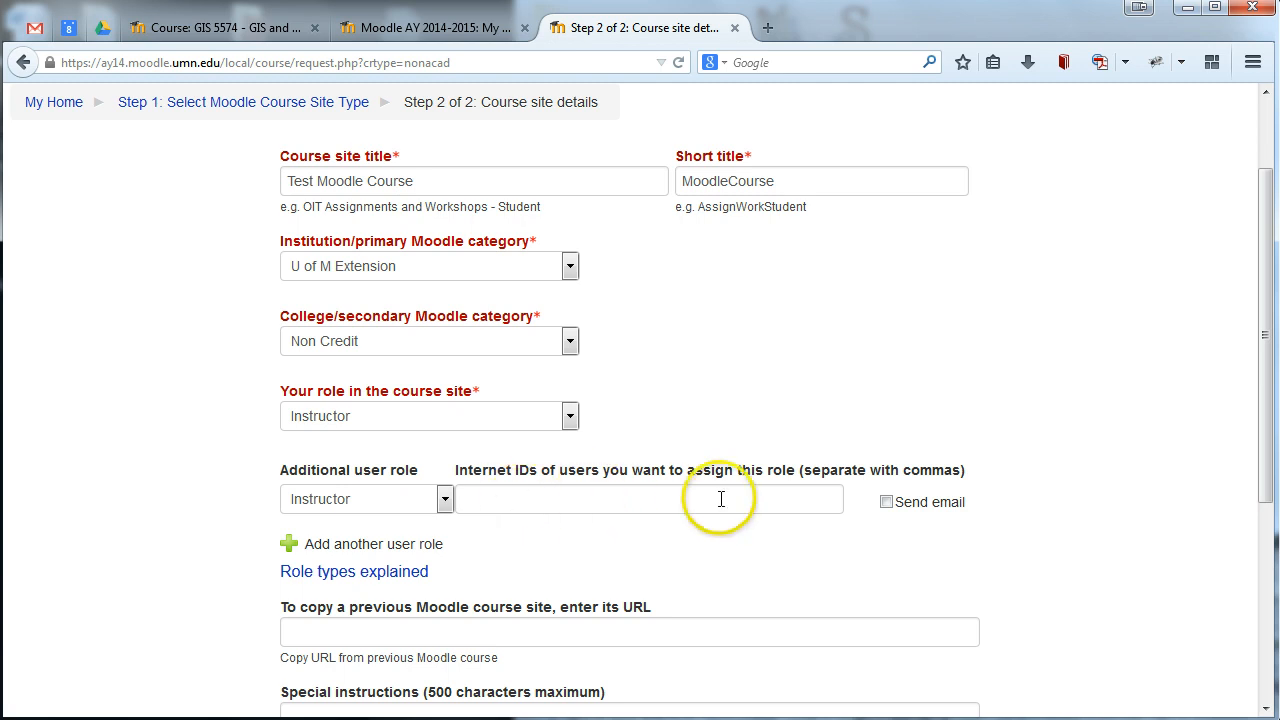
mouse_move(856, 512)
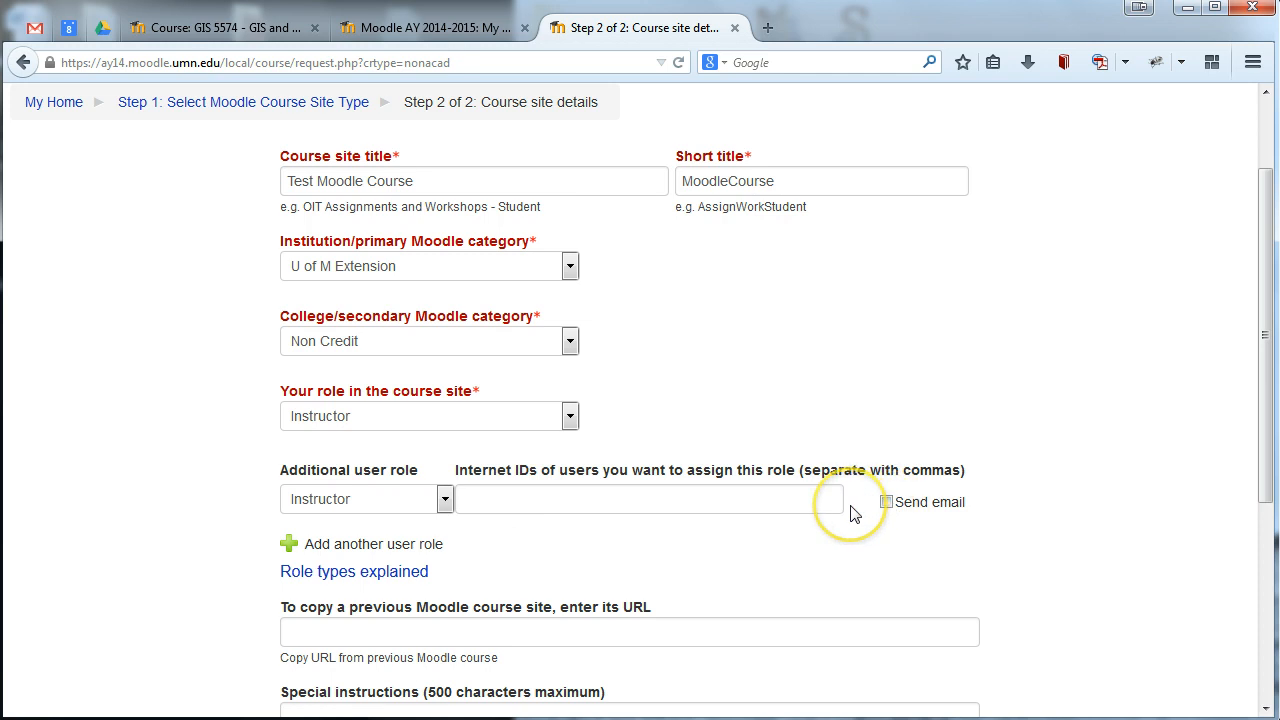
mouse_move(852, 512)
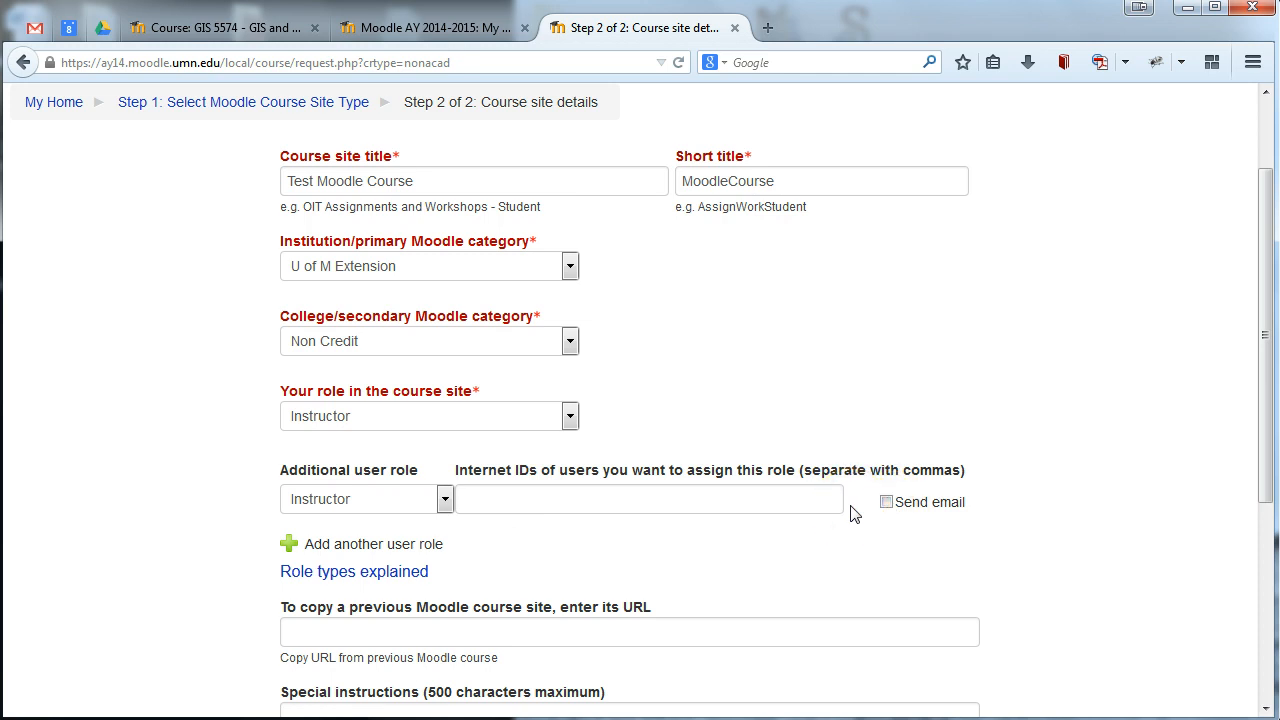
mouse_move(840, 540)
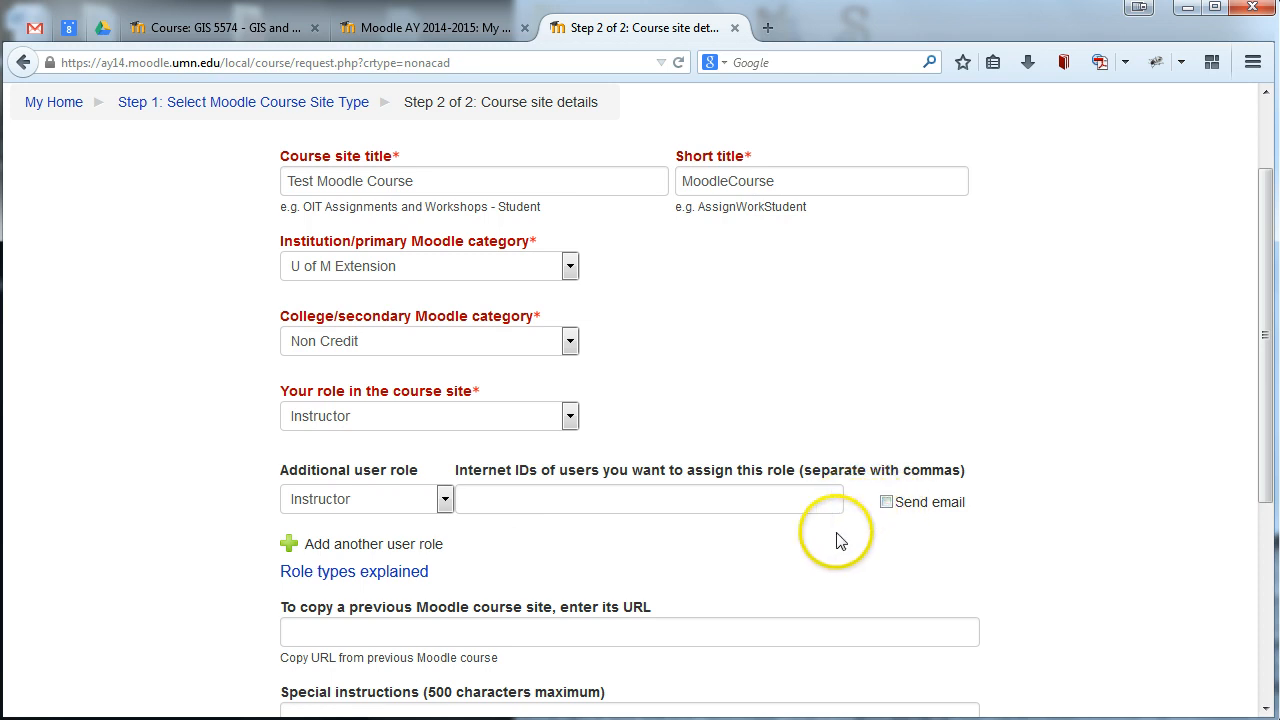
mouse_move(796, 510)
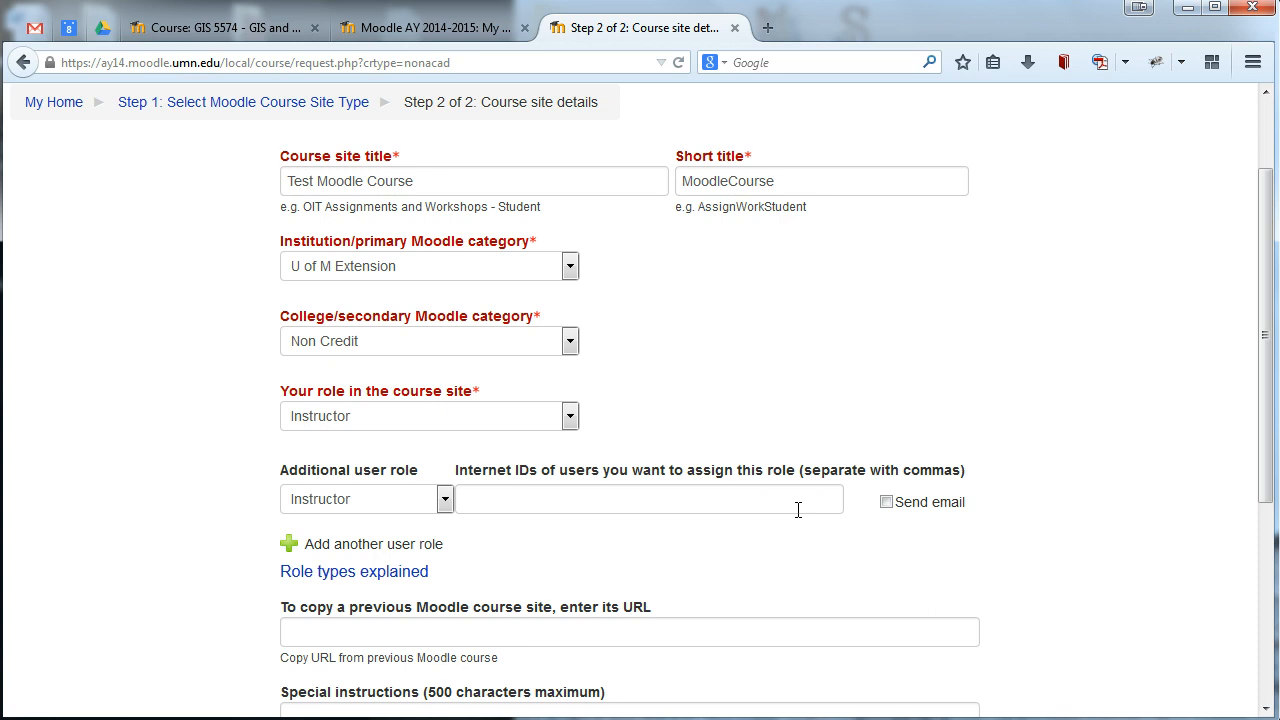
scroll(down, 3)
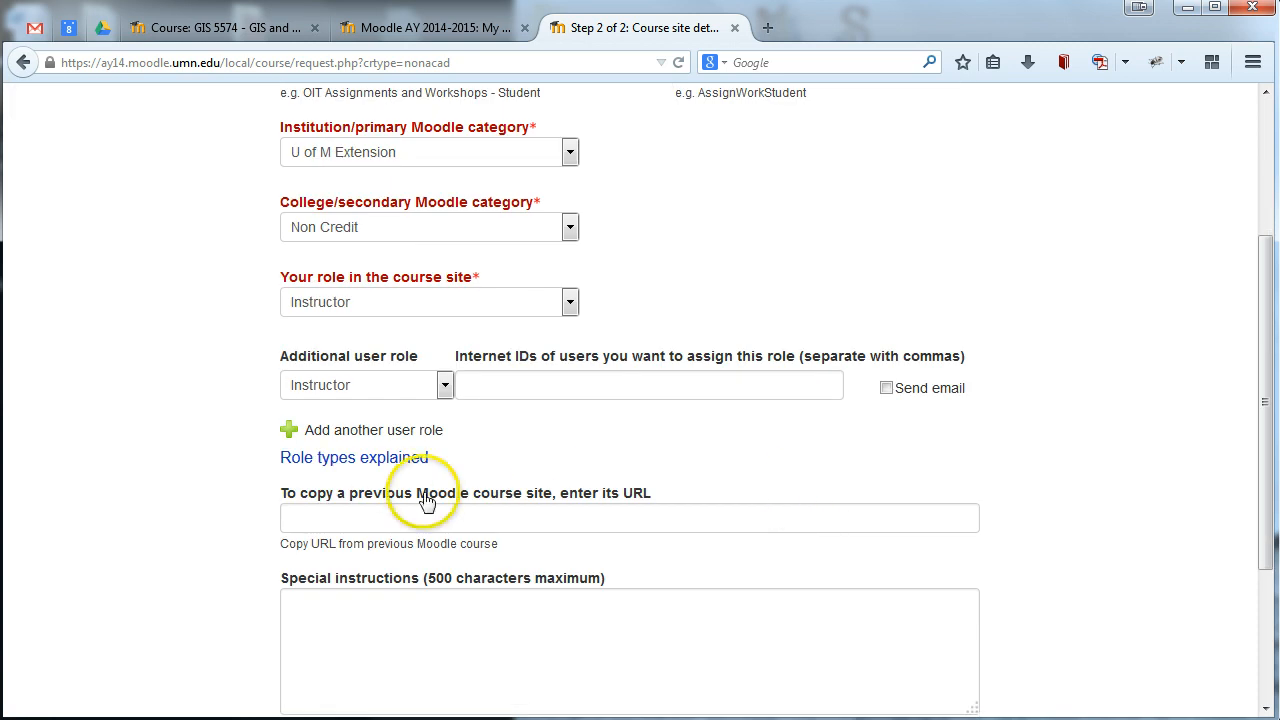
mouse_move(490, 438)
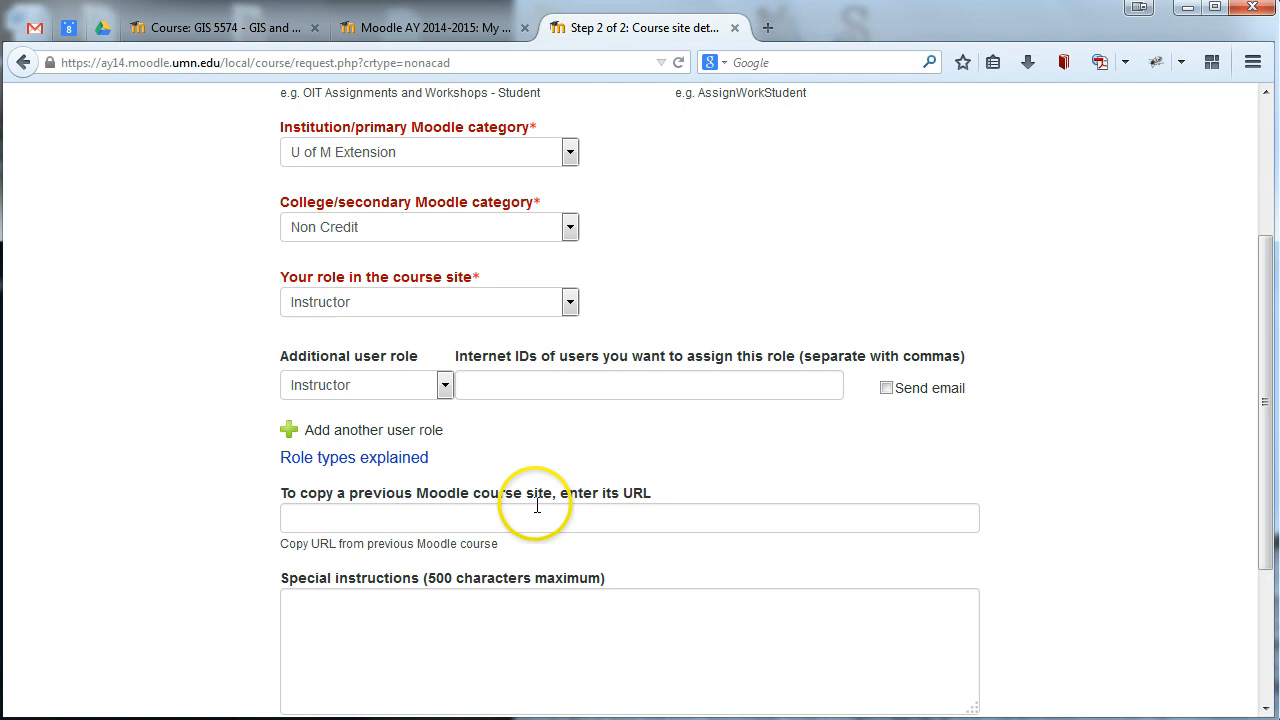
scroll(down, 3)
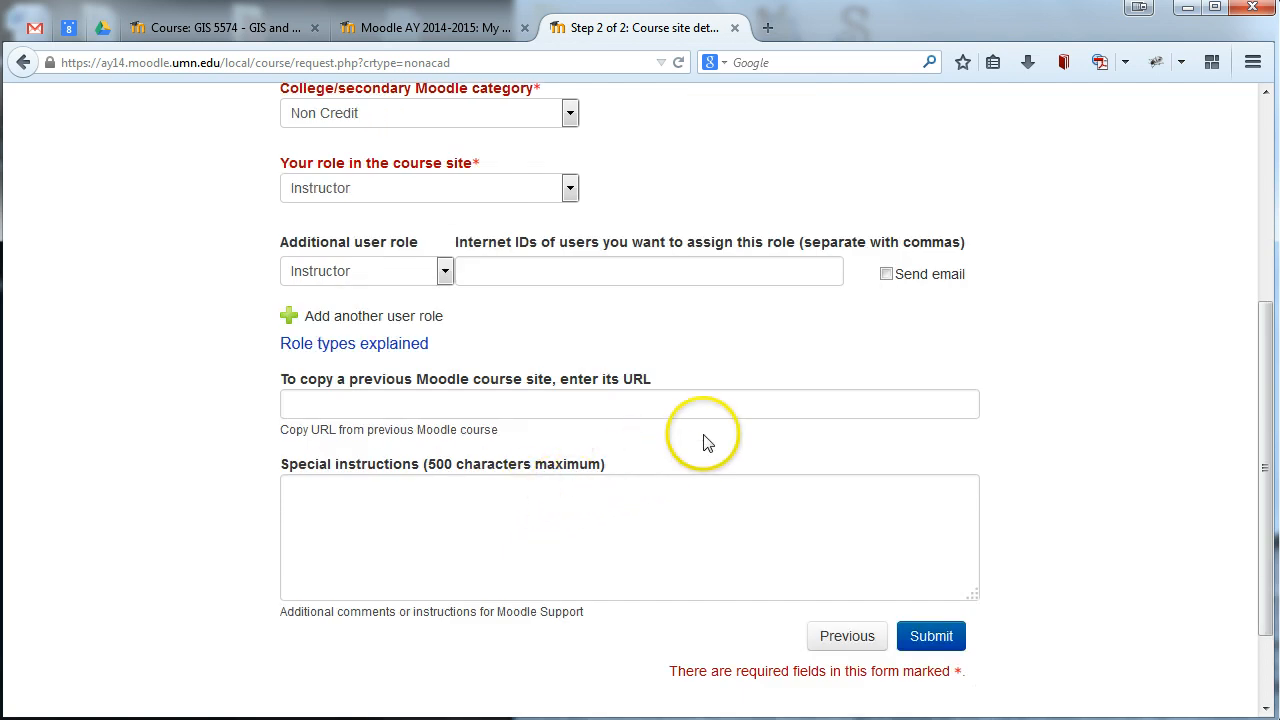
mouse_move(932, 636)
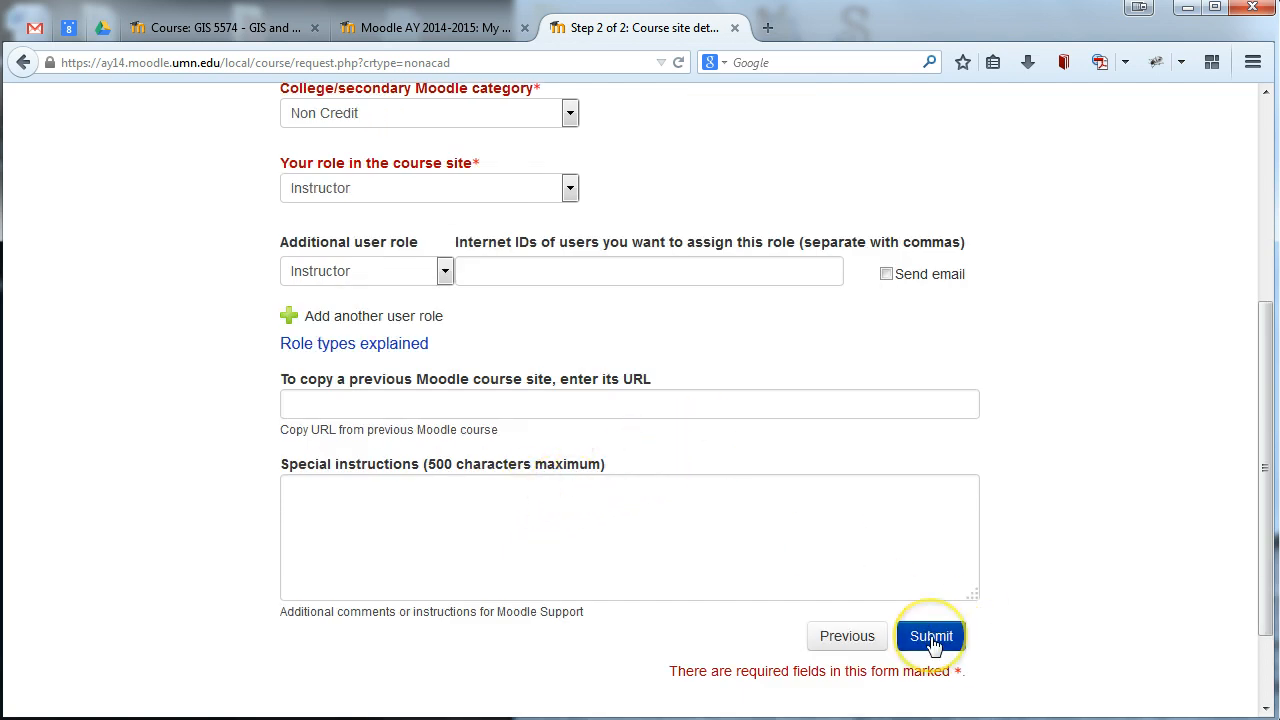
mouse_move(1040, 470)
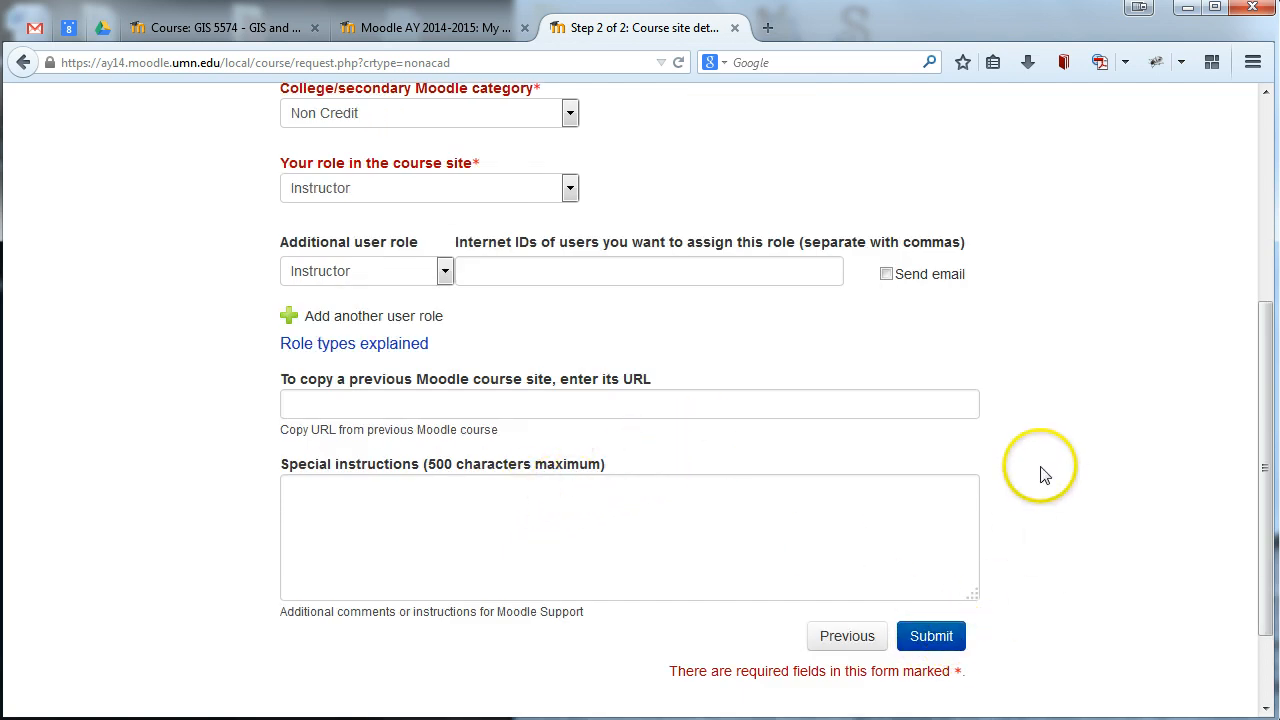
mouse_move(1044, 476)
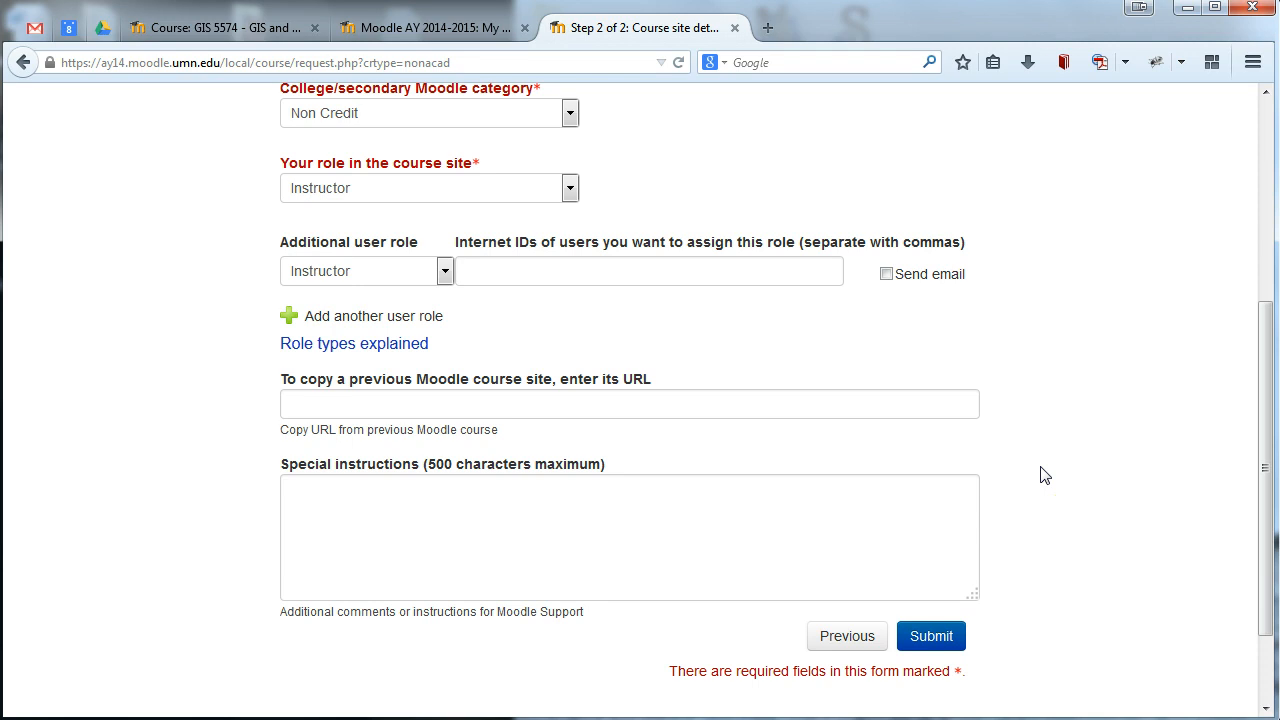
mouse_move(1040, 476)
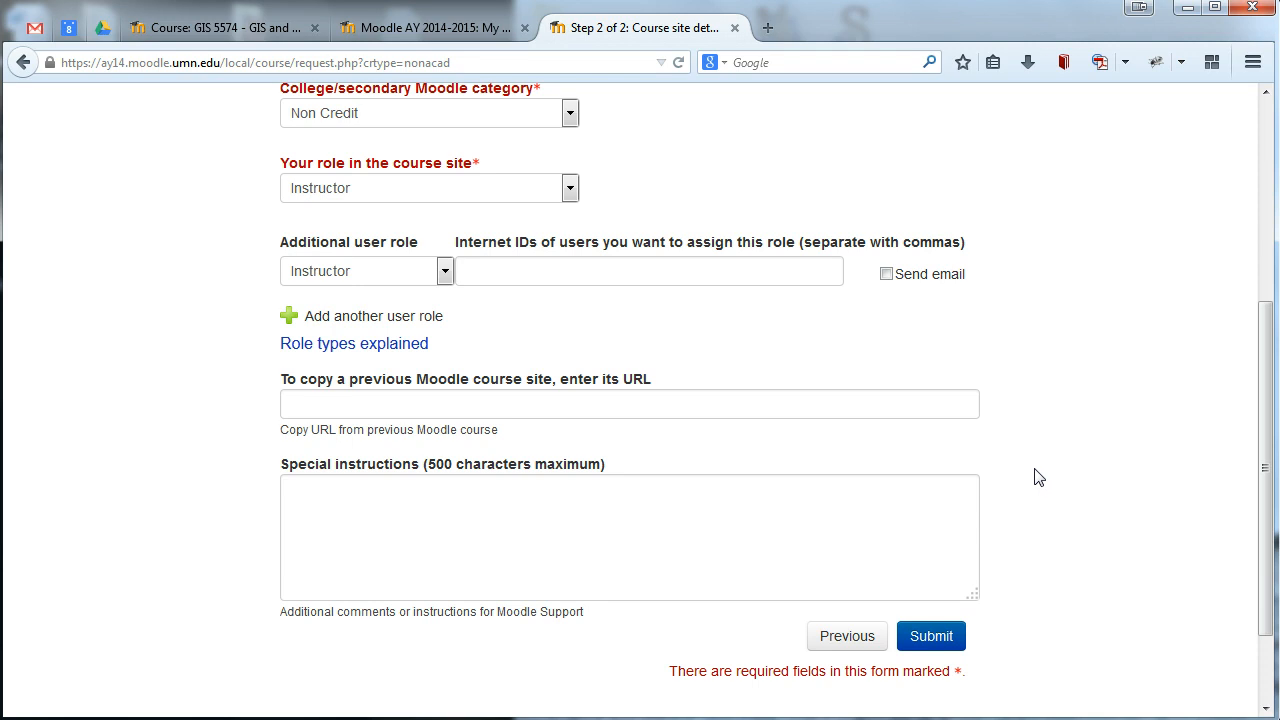
click(1030, 476)
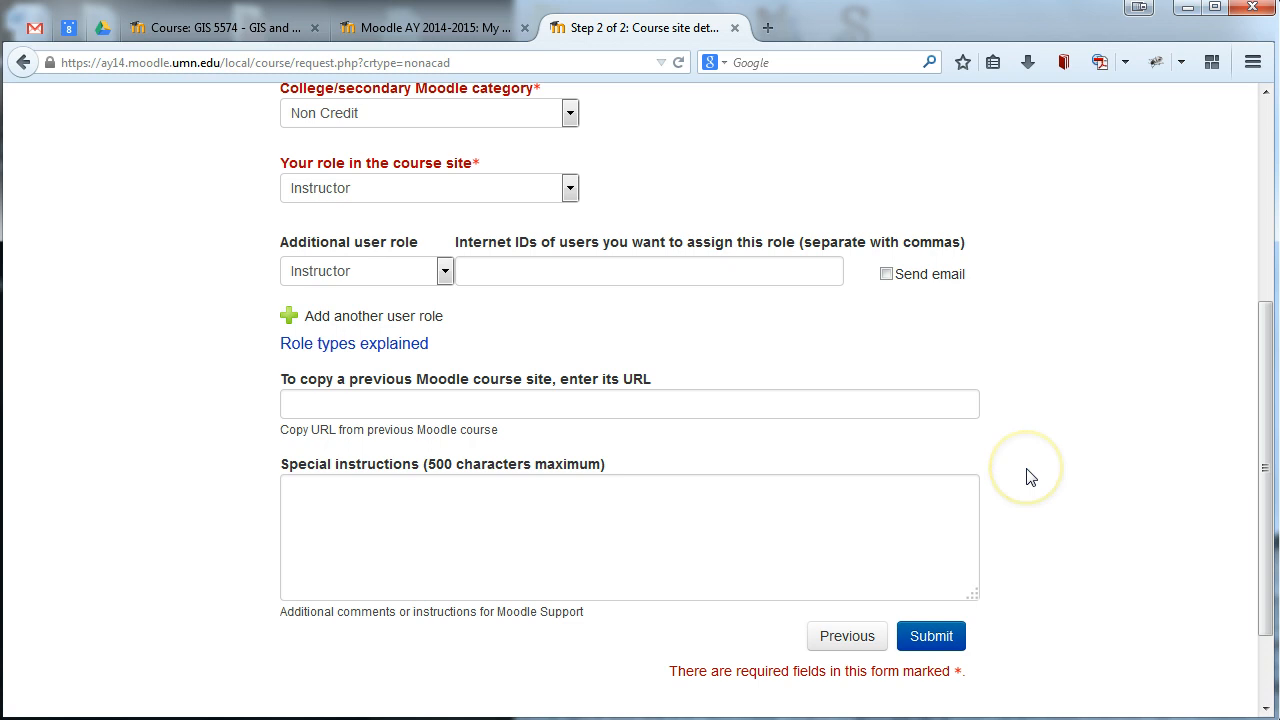
mouse_move(1032, 476)
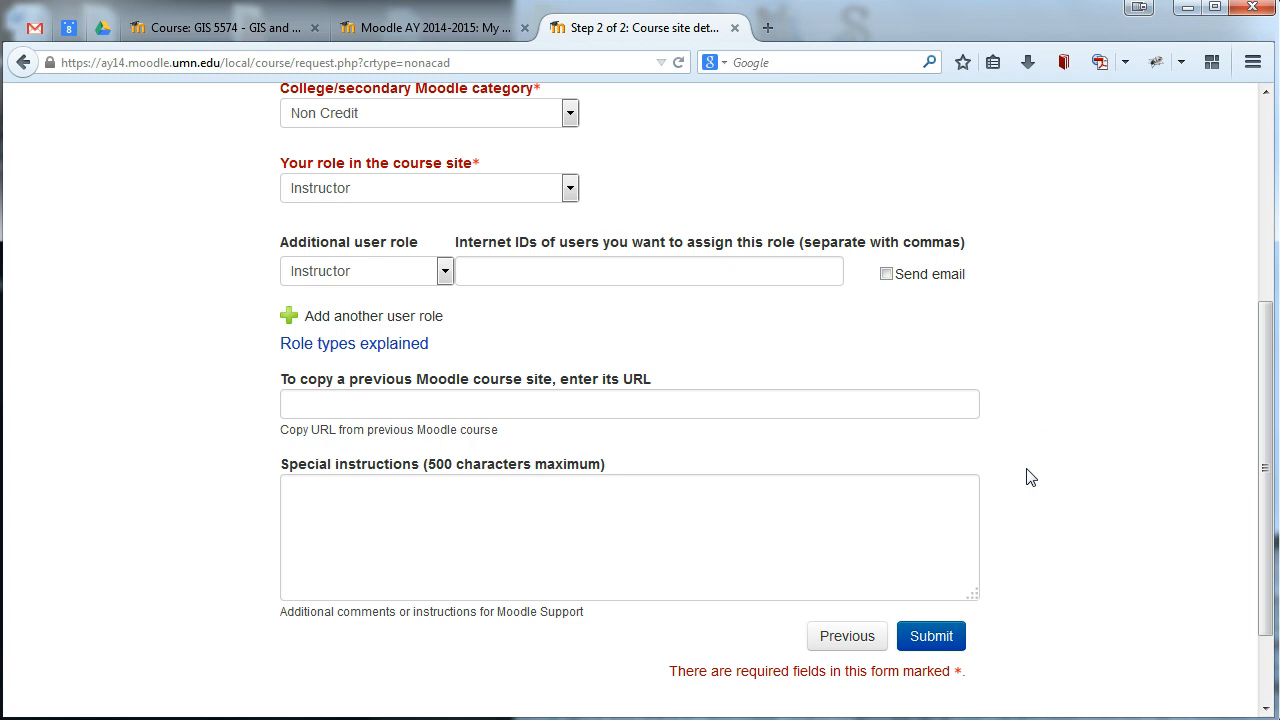
mouse_move(710, 418)
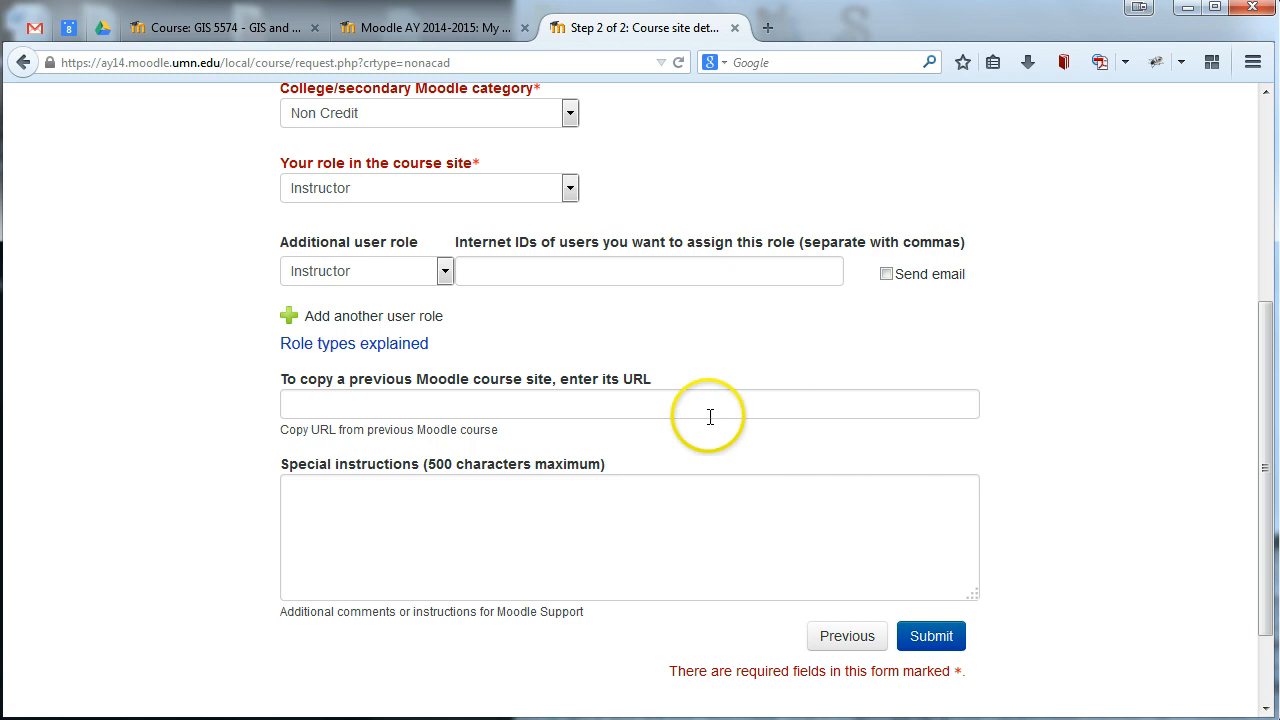
mouse_move(614, 400)
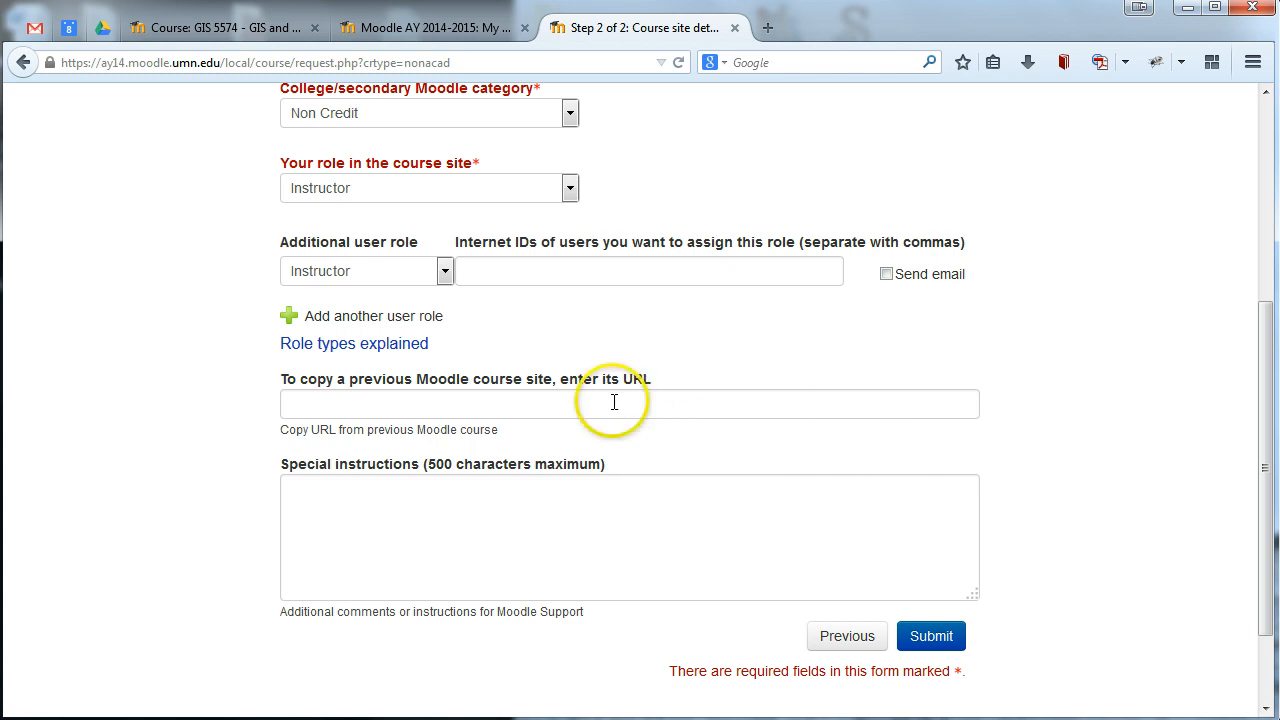
mouse_move(614, 400)
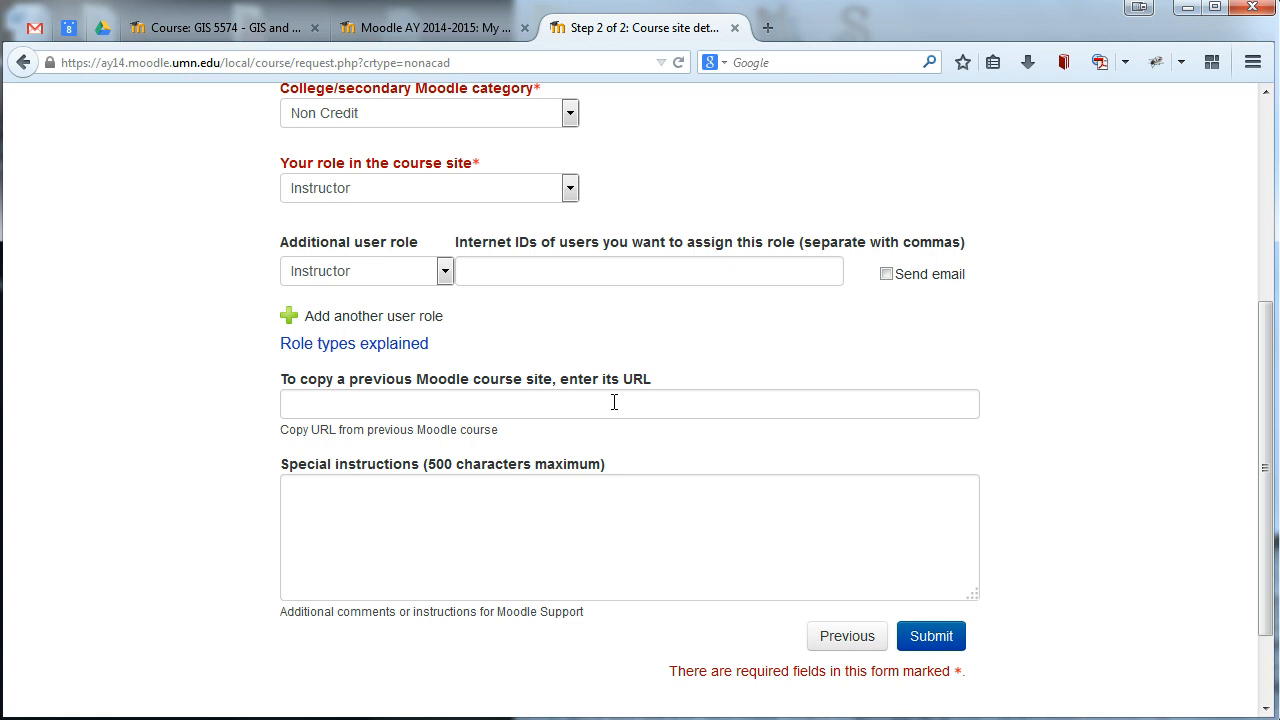
mouse_move(584, 318)
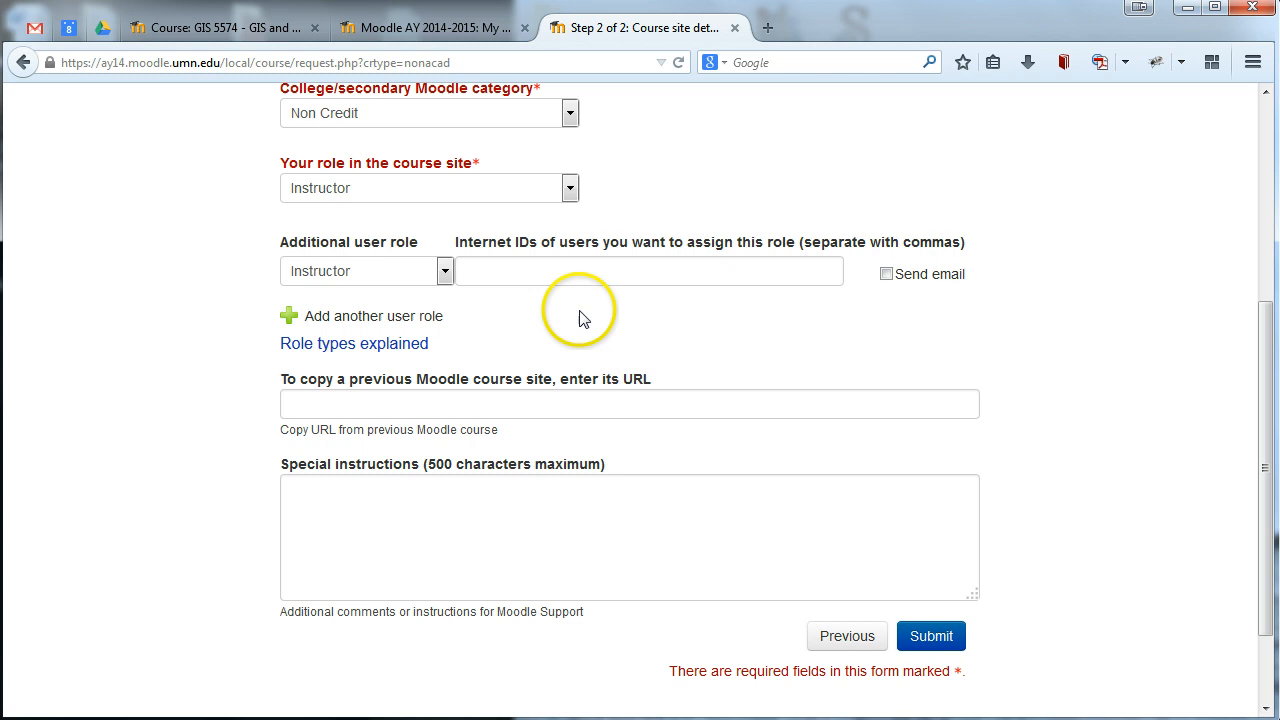
Step: Copy the GIS 5574 course site's URL from its tab and return to the Step 2 form
click(220, 28)
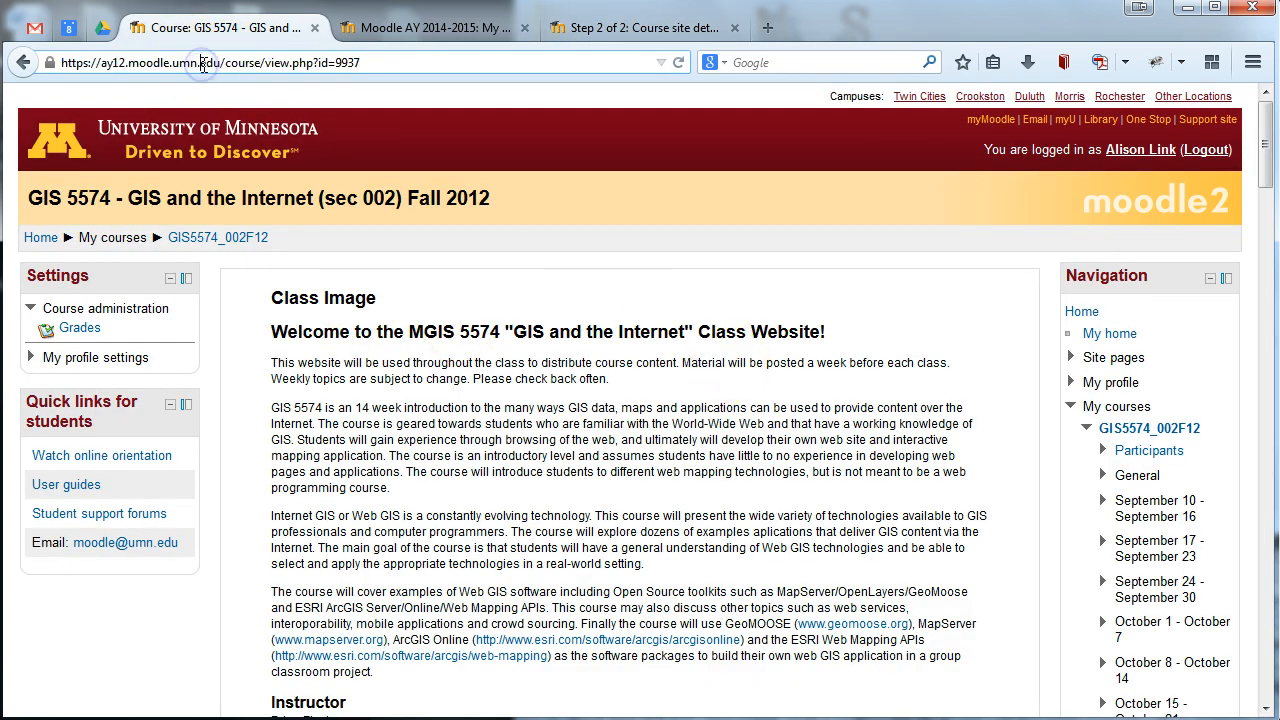
click(200, 62)
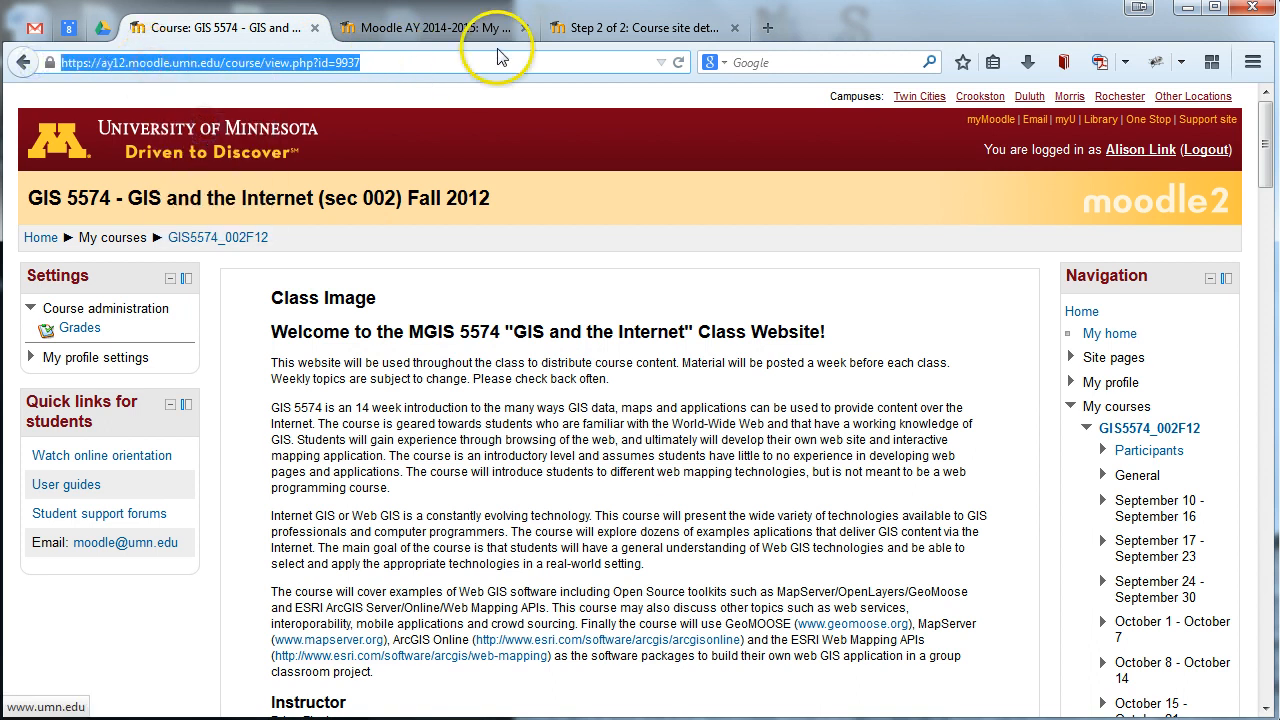
click(640, 28)
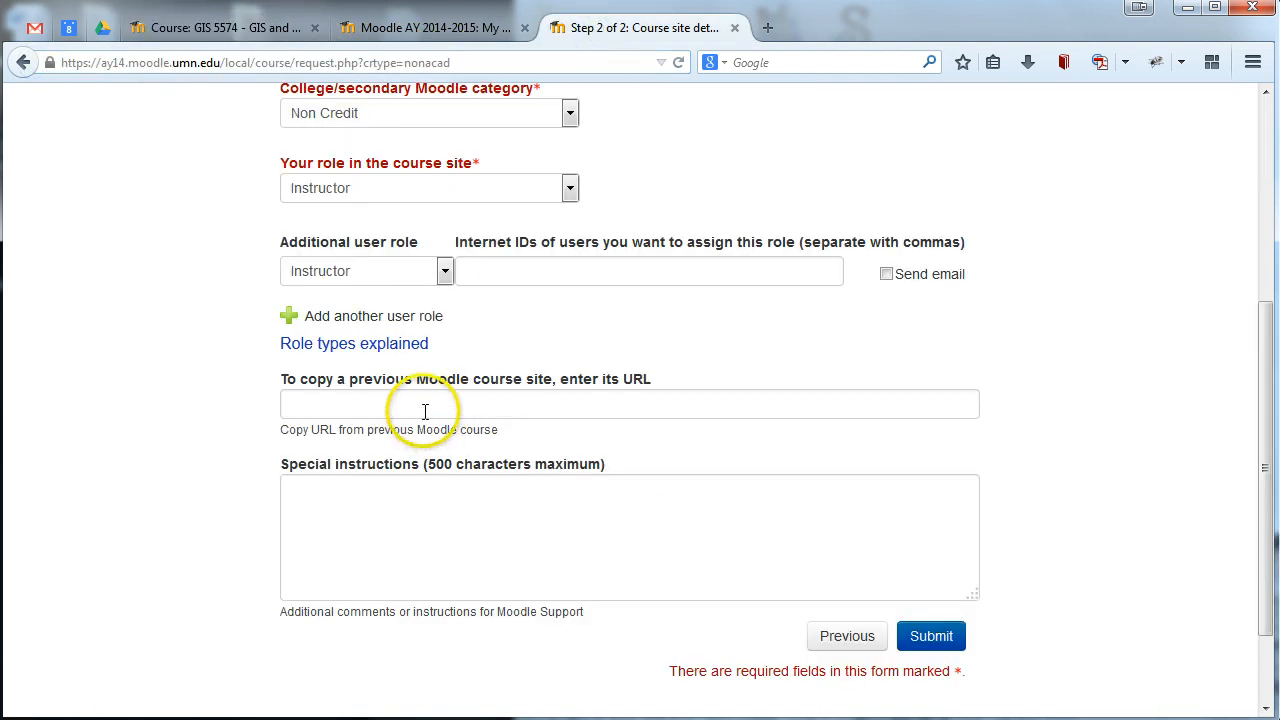
text(https://ay12.moodle.umn.edu/course/view.php?id=9937)
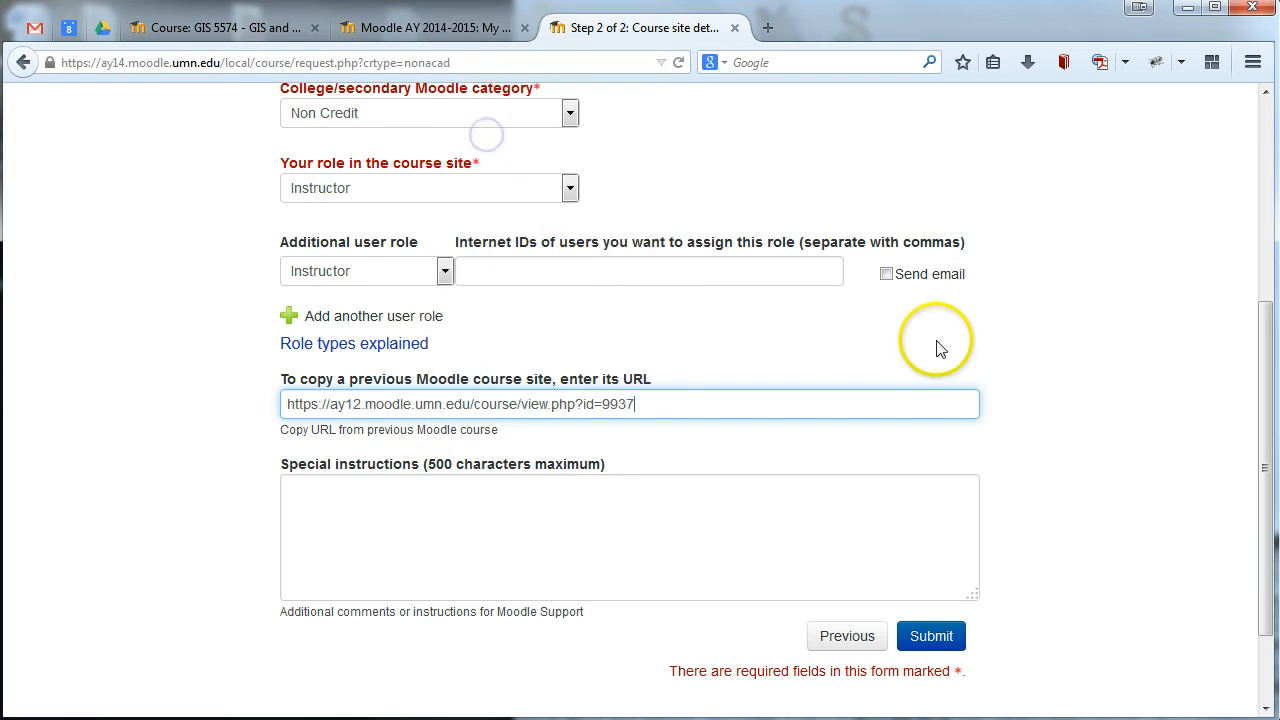
mouse_move(344, 398)
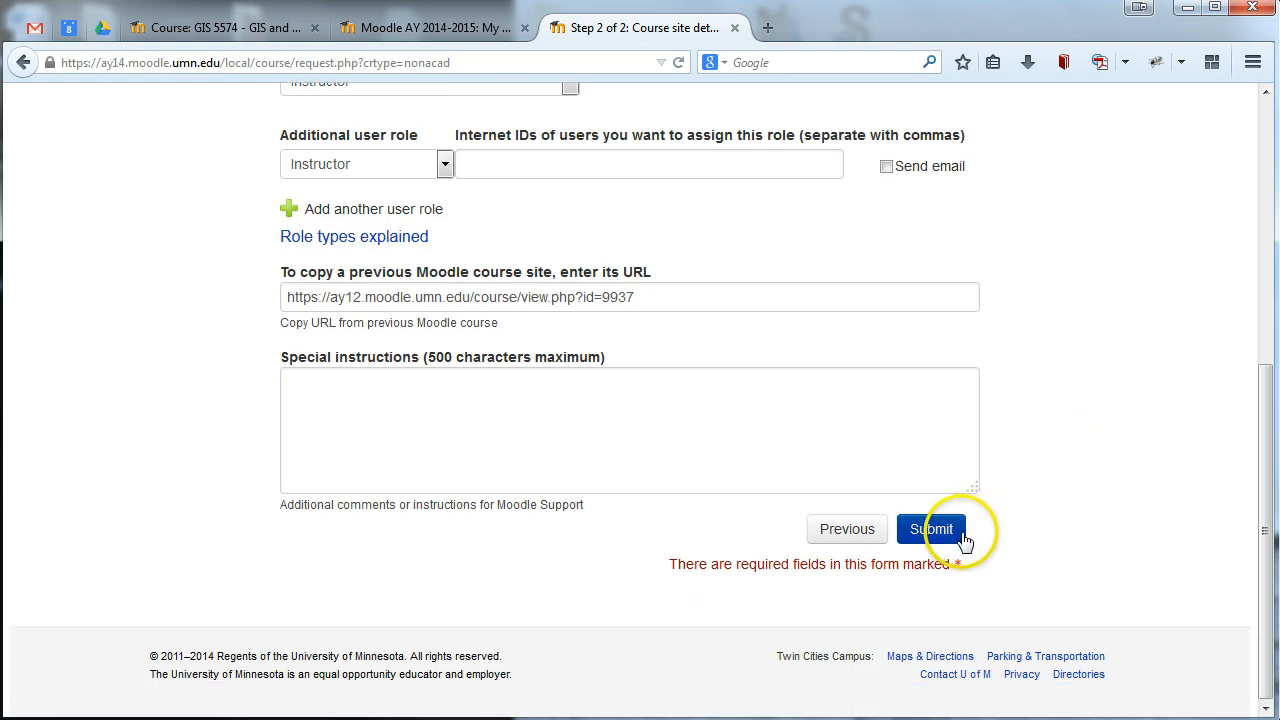
mouse_move(1088, 502)
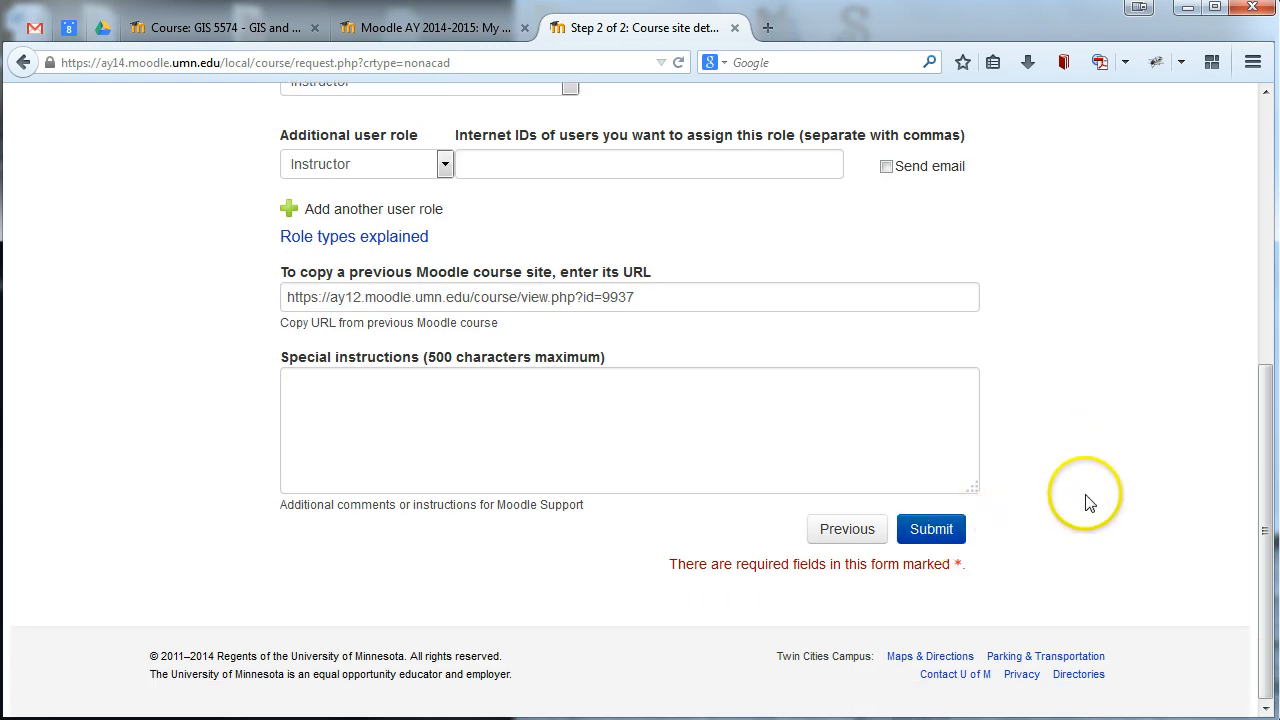
mouse_move(1070, 490)
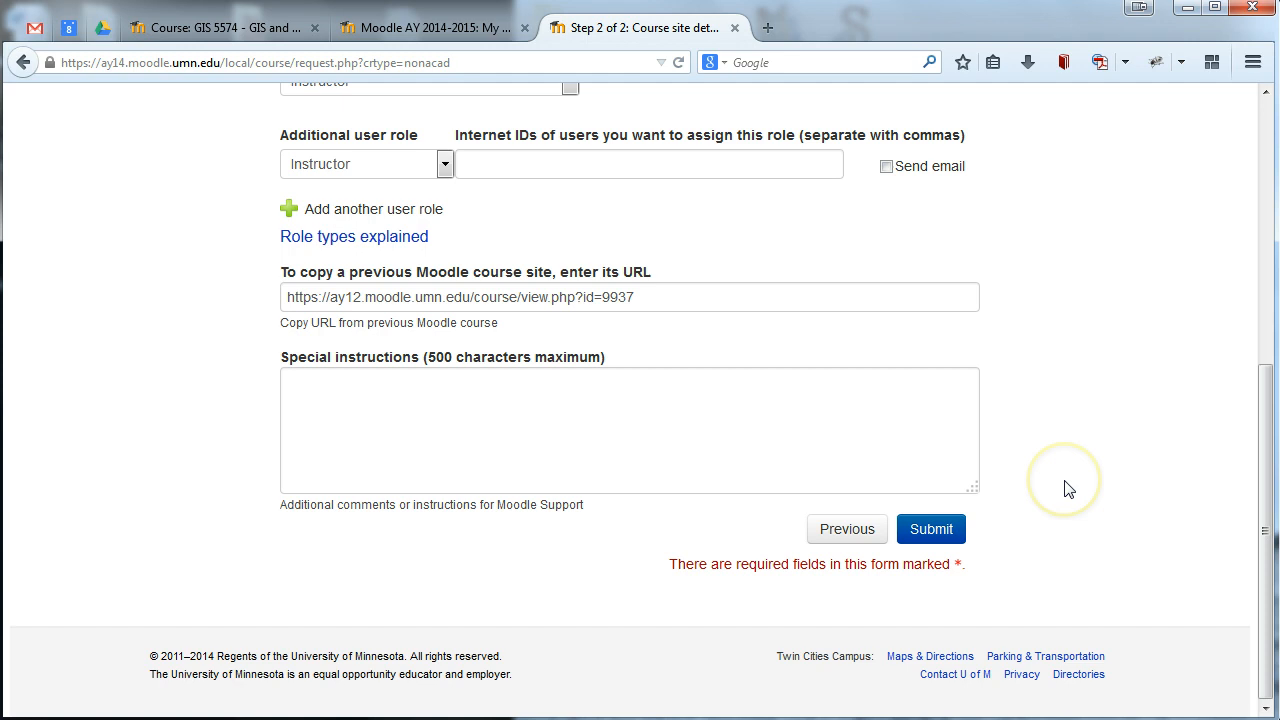
mouse_move(1068, 488)
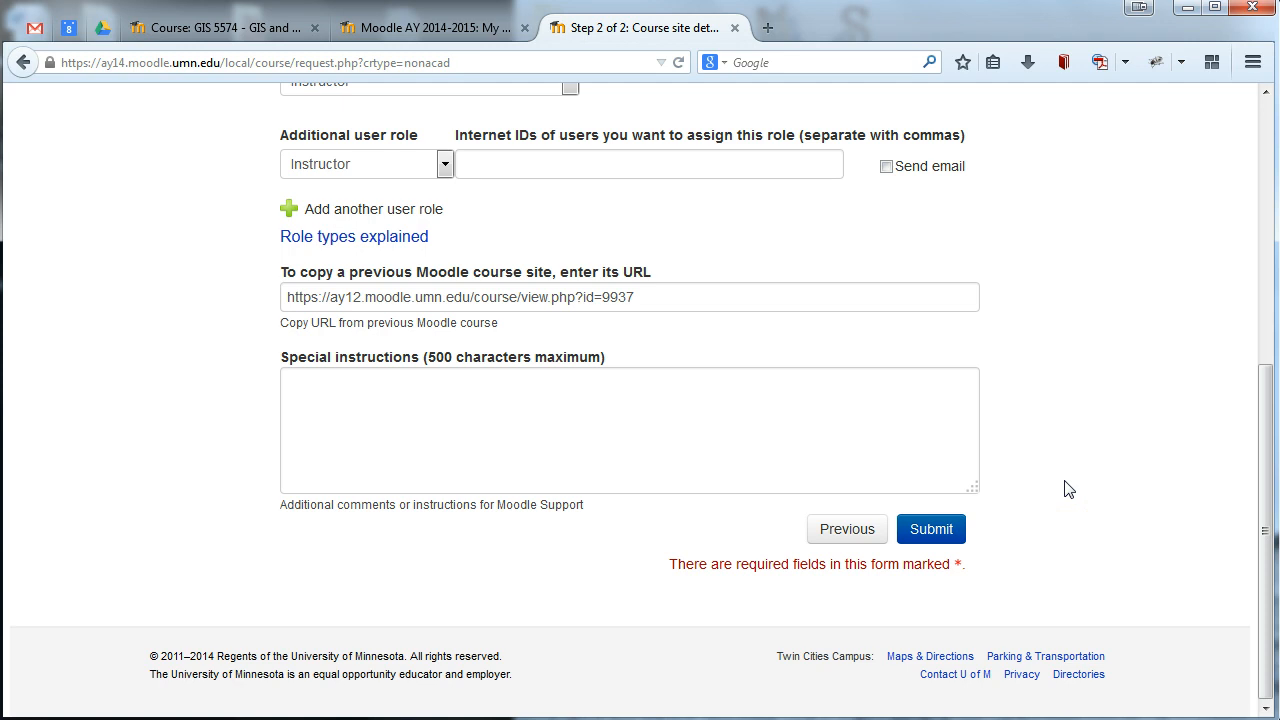